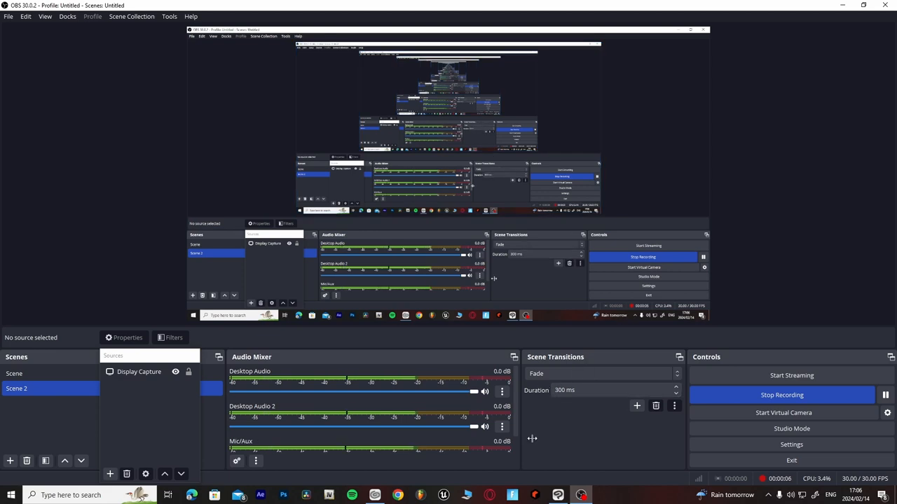
- Switch to Clip Studio Paint and create a new 3000×3000 px, 1200 dpi canvas
left_click(558, 495)
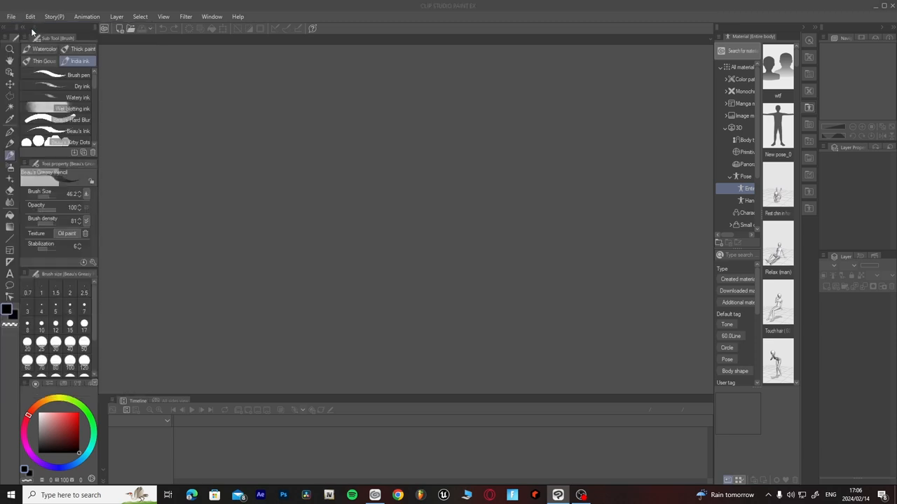
left_click(12, 16)
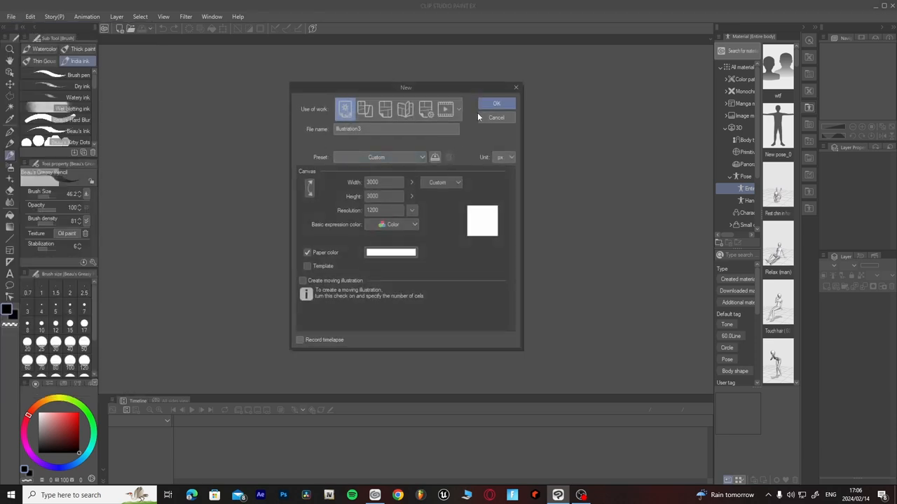
left_click(496, 102)
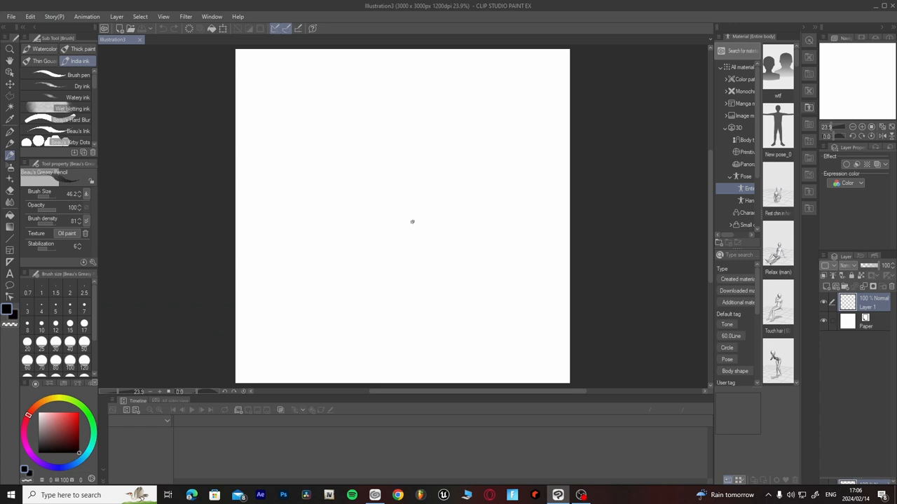
mouse_move(118, 393)
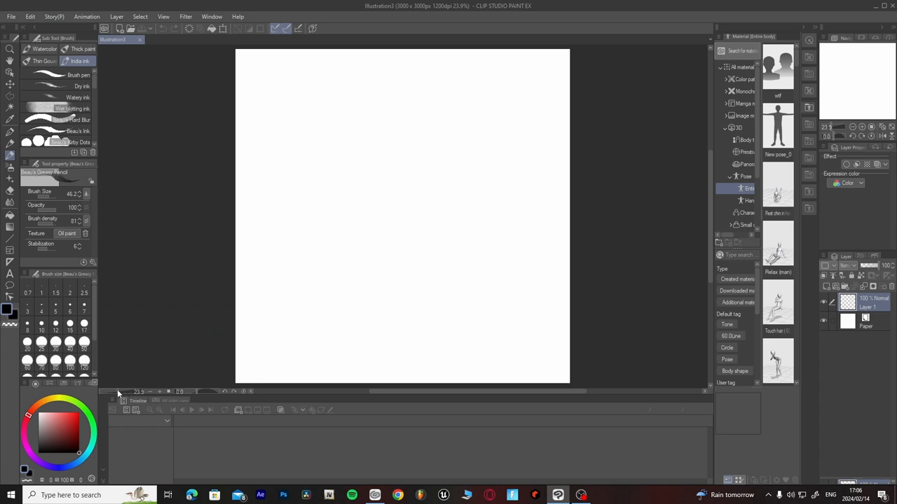
mouse_move(147, 398)
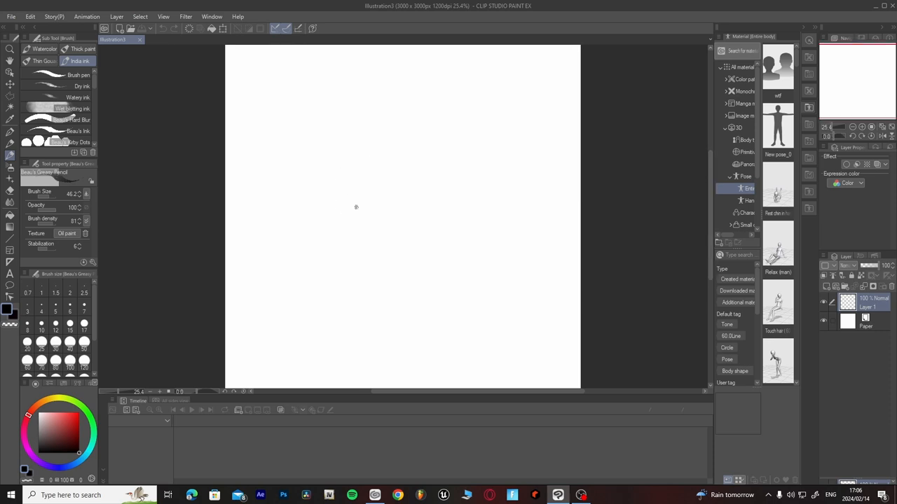
mouse_move(360, 242)
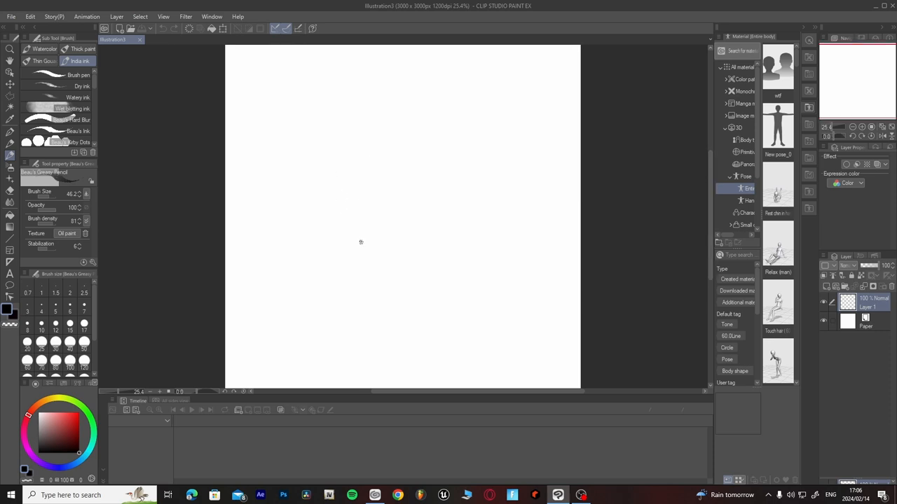
mouse_move(343, 181)
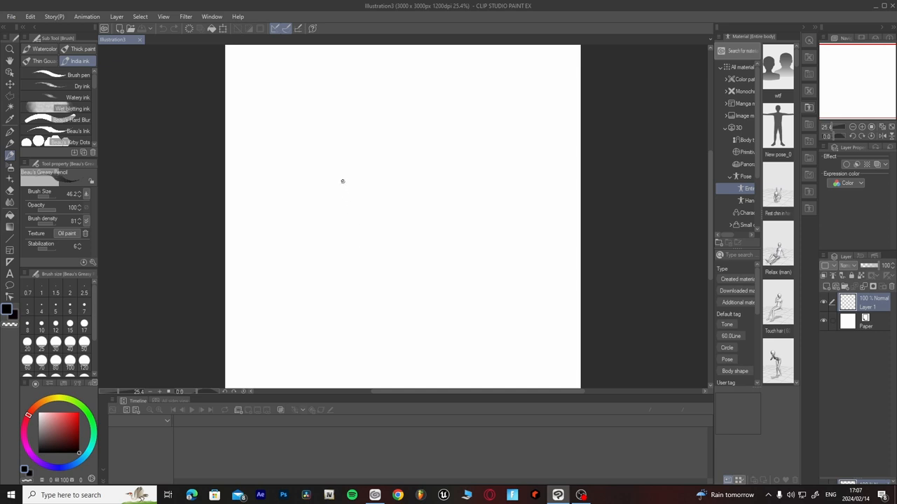
mouse_move(342, 192)
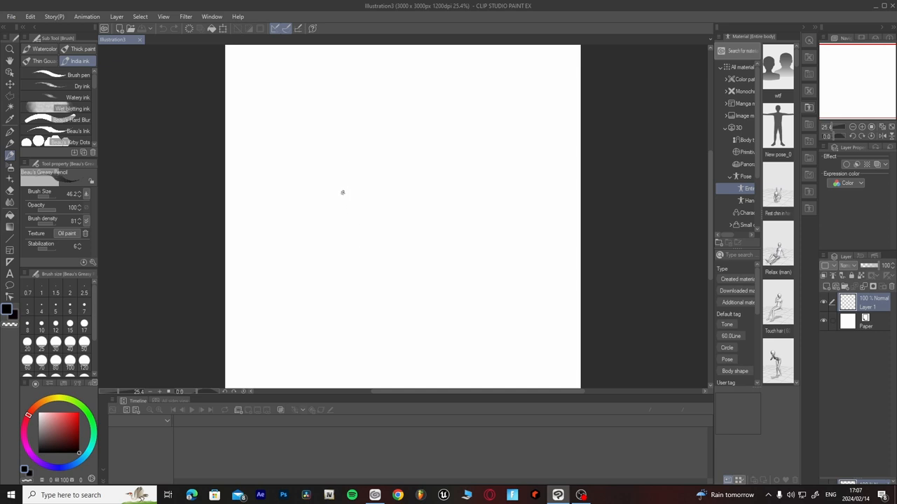
- Draw the left jaw line curving down toward the chin
left_click_drag(336, 174, 340, 200)
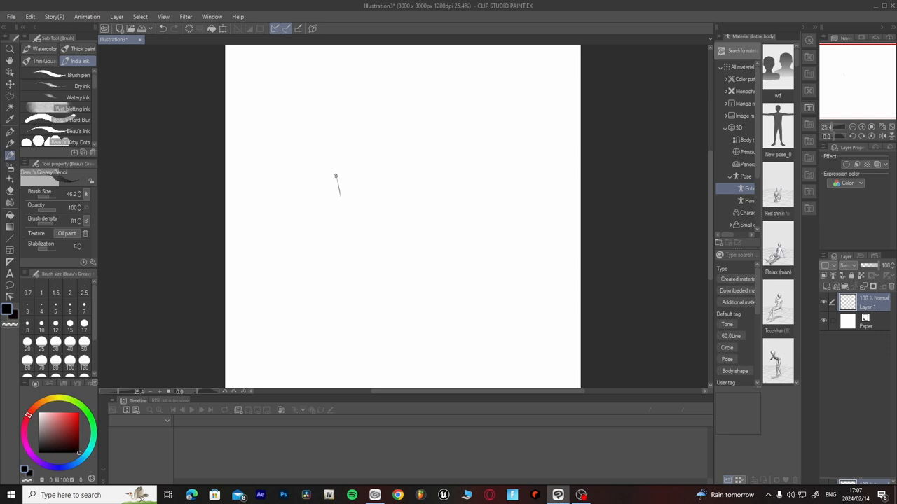
left_click_drag(335, 175, 344, 210)
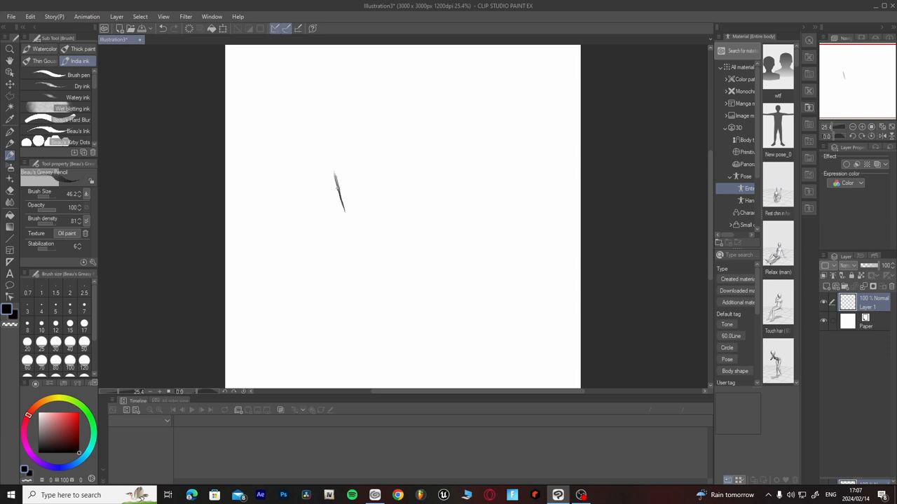
left_click_drag(336, 179, 348, 219)
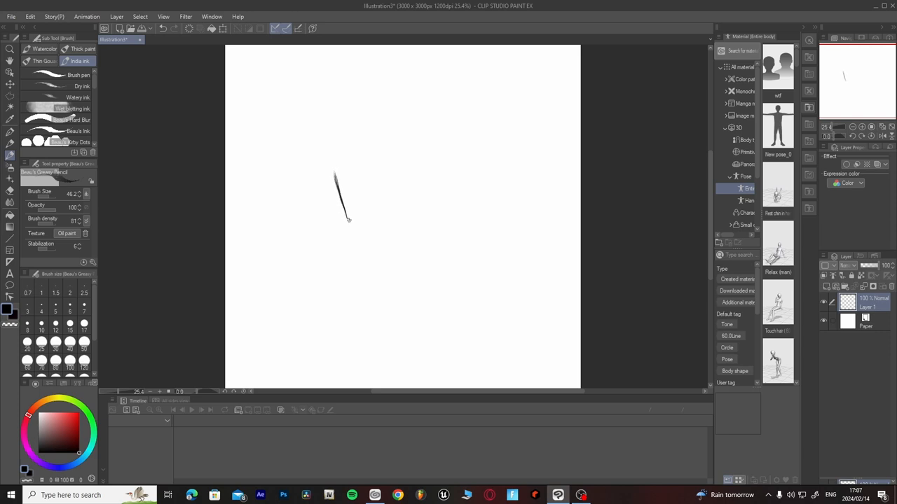
left_click_drag(348, 218, 364, 238)
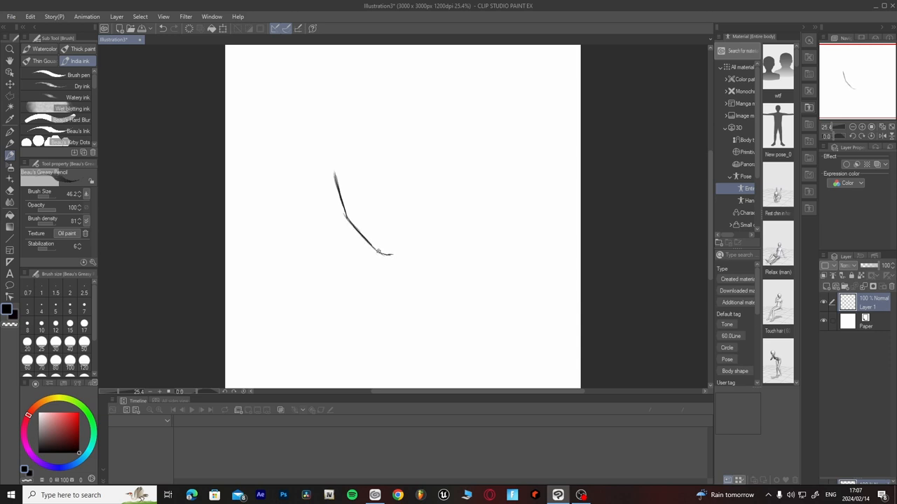
left_click_drag(358, 238, 389, 256)
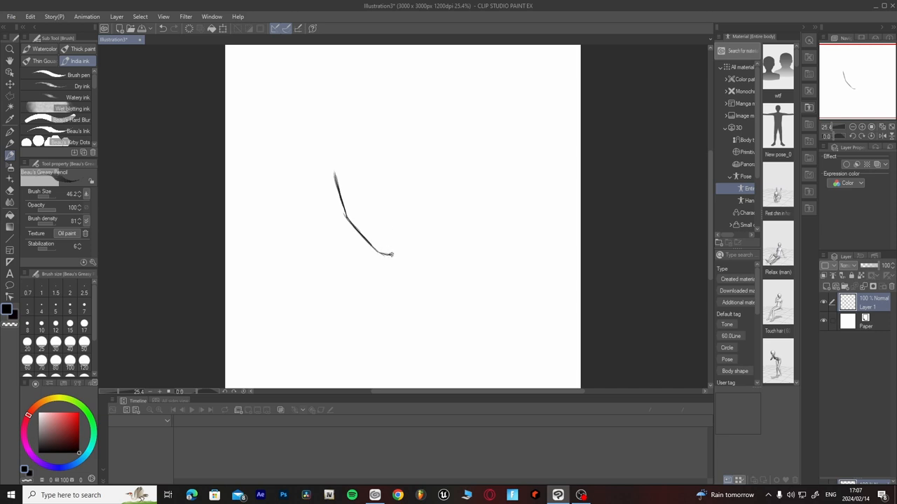
- Shape the chin point and the rising right jaw line, then select the Eraser
left_click_drag(389, 255, 400, 239)
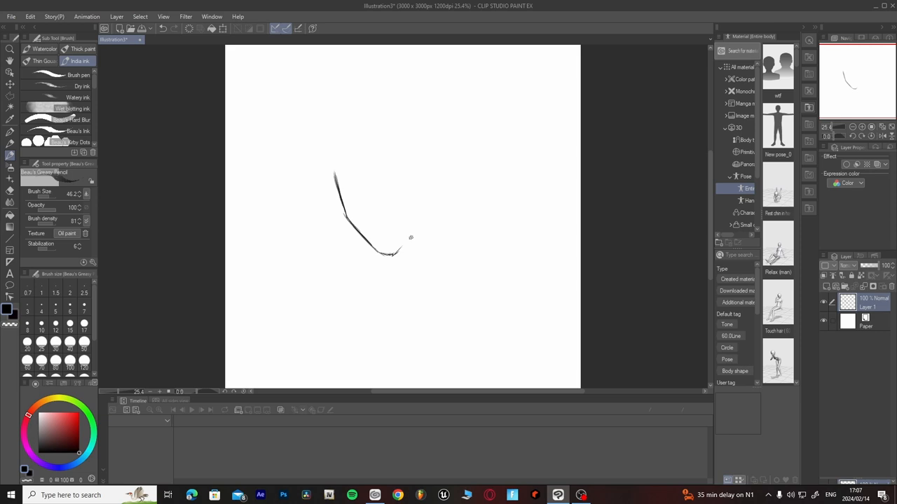
left_click_drag(384, 256, 414, 236)
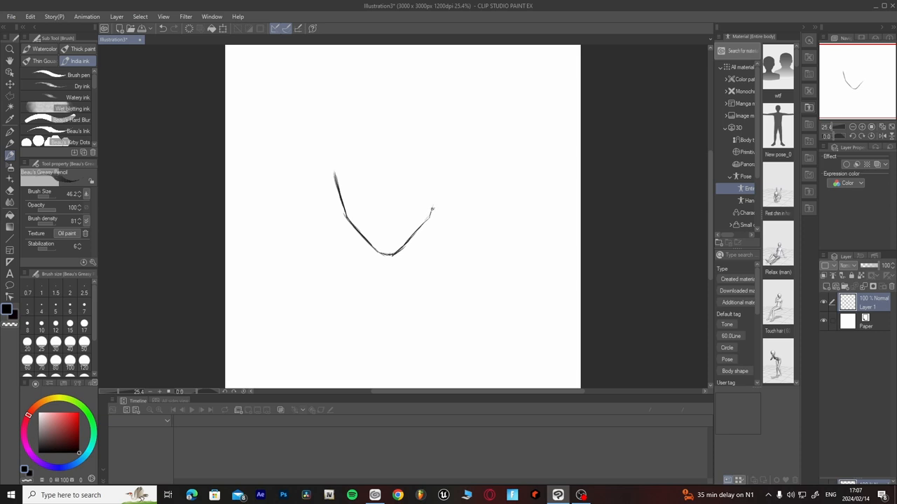
left_click_drag(431, 214, 438, 168)
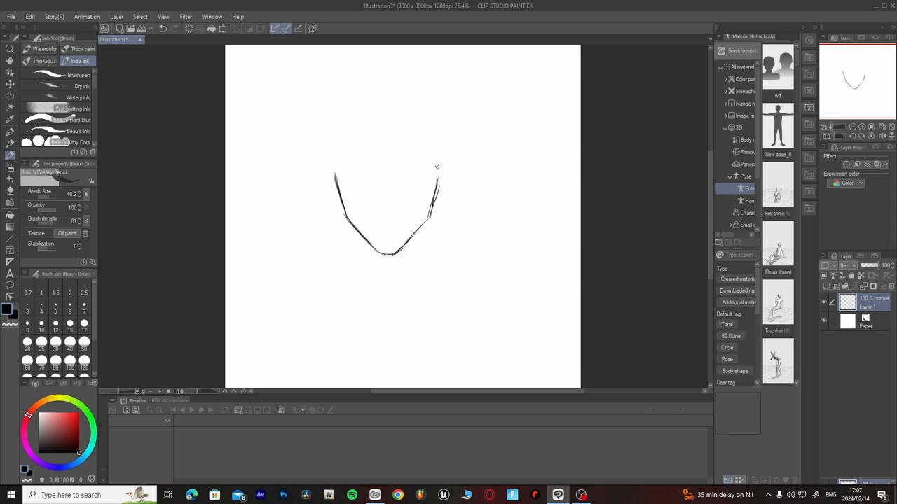
left_click_drag(438, 168, 414, 230)
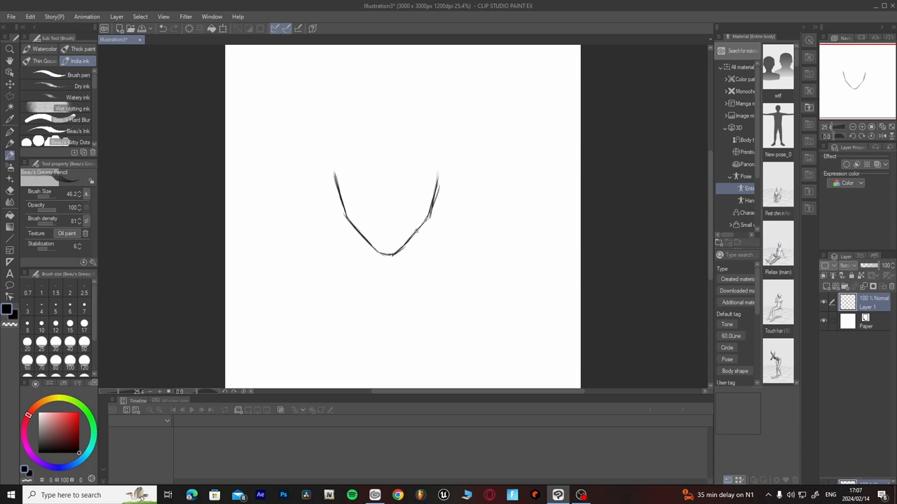
left_click(10, 155)
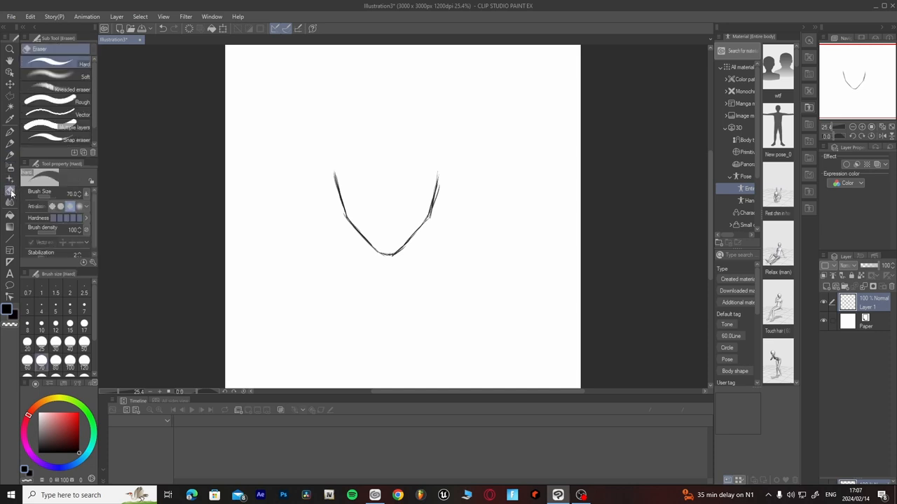
mouse_move(442, 186)
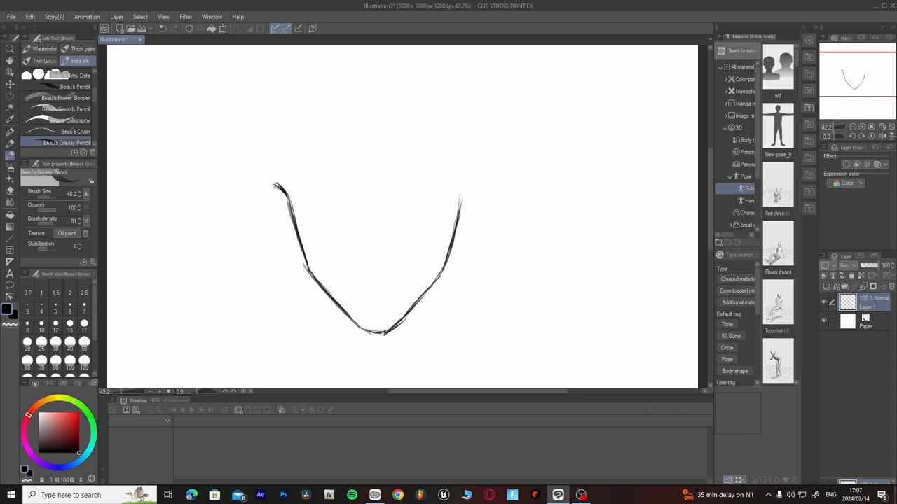
- Draw a curled ear loop and cheek outline at the top of the left jaw, undoing one attempt
left_click_drag(277, 186, 265, 203)
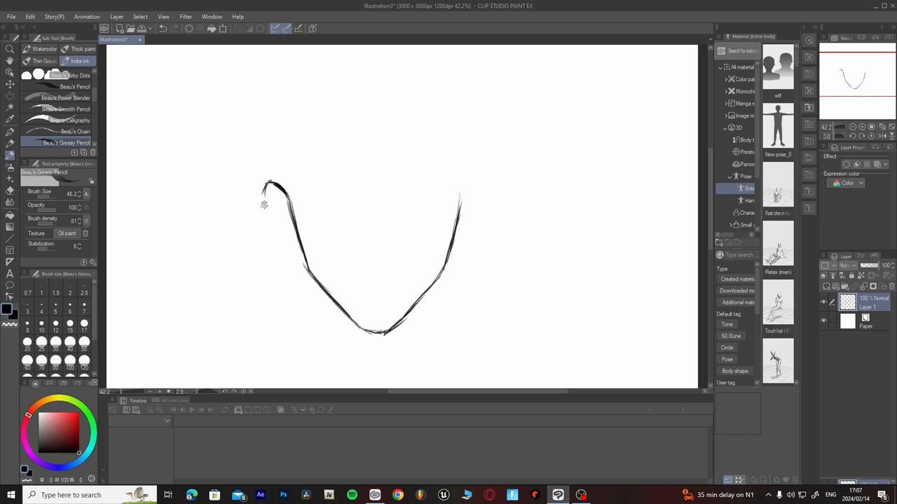
left_click_drag(262, 186, 272, 222)
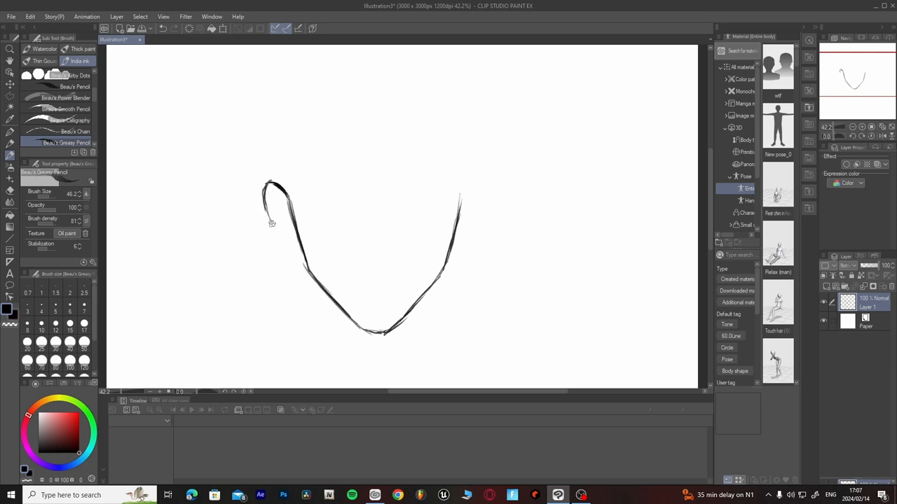
left_click_drag(265, 204, 284, 235)
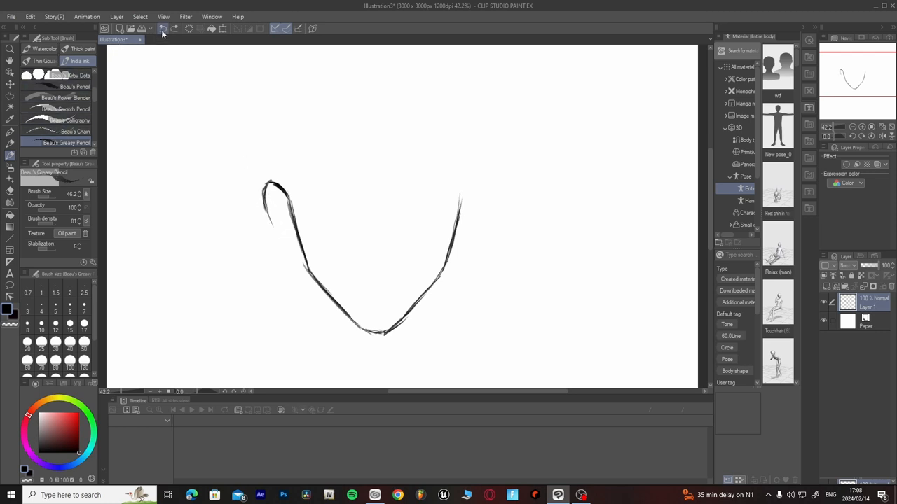
left_click(162, 28)
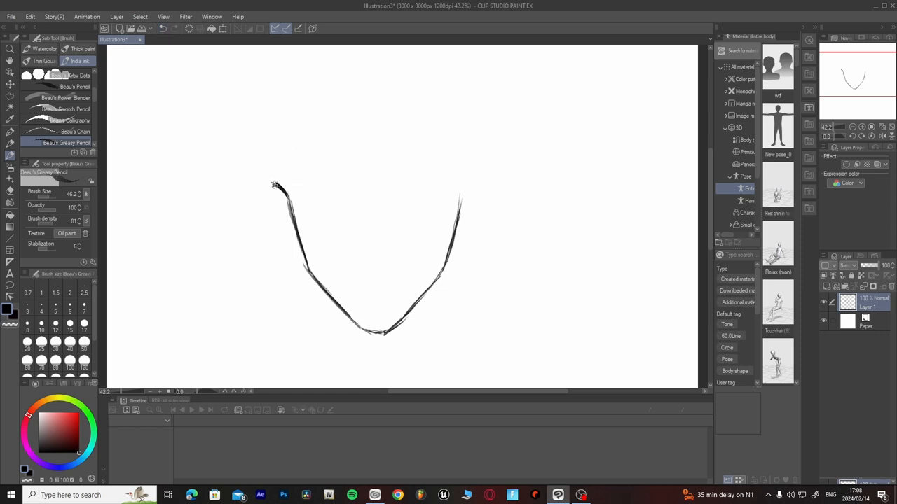
left_click_drag(275, 184, 290, 240)
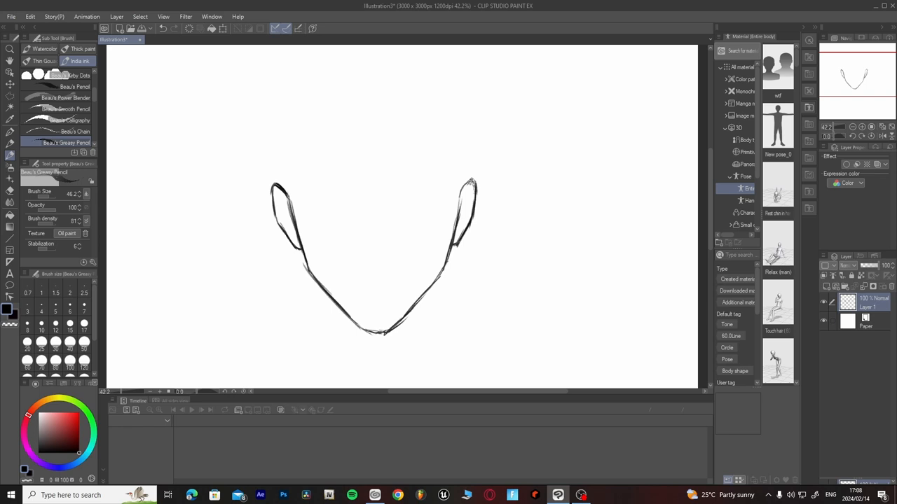
mouse_move(320, 141)
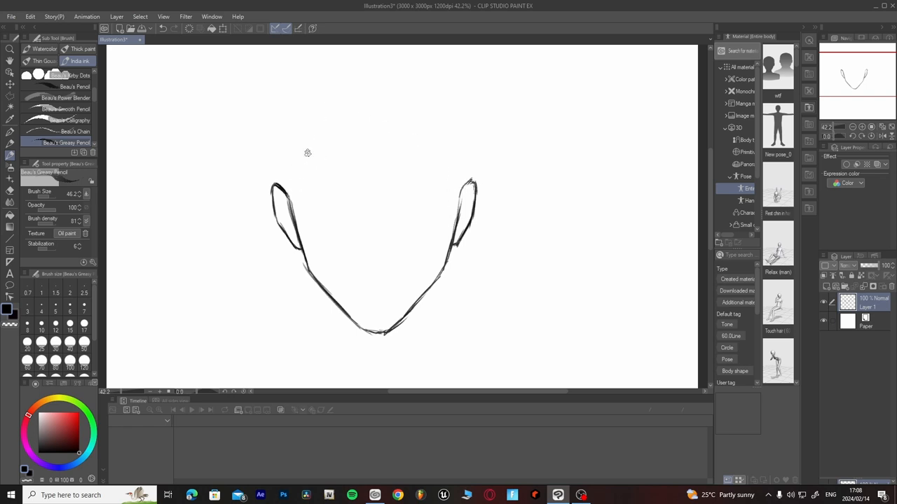
mouse_move(282, 182)
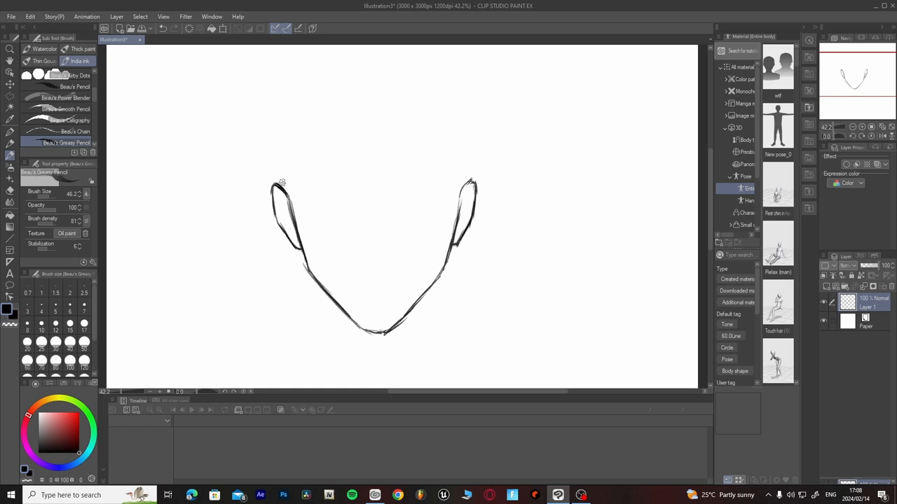
mouse_move(318, 160)
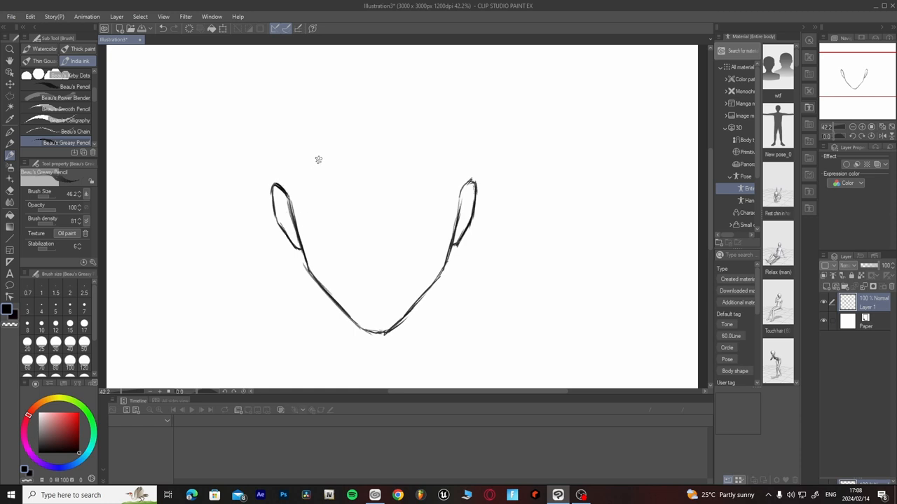
mouse_move(349, 148)
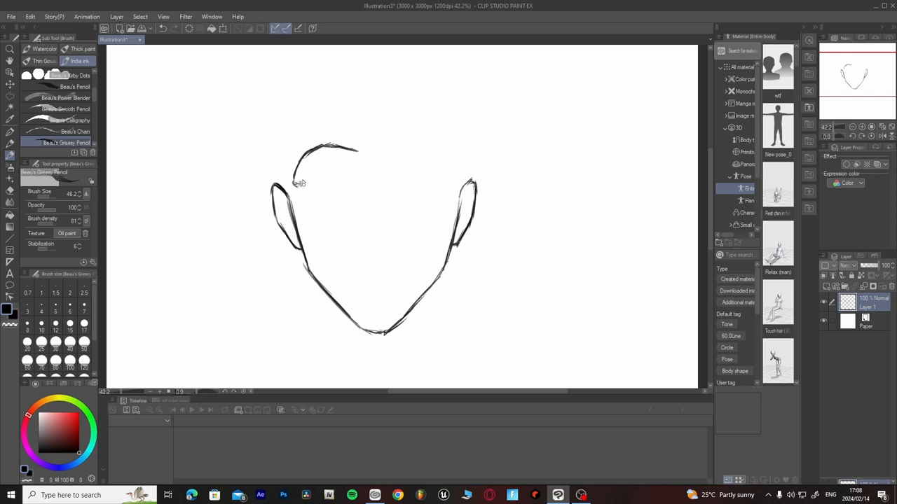
- Draw the rounded skull outline from the left ear over the crown and down the right
left_click_drag(297, 184, 293, 207)
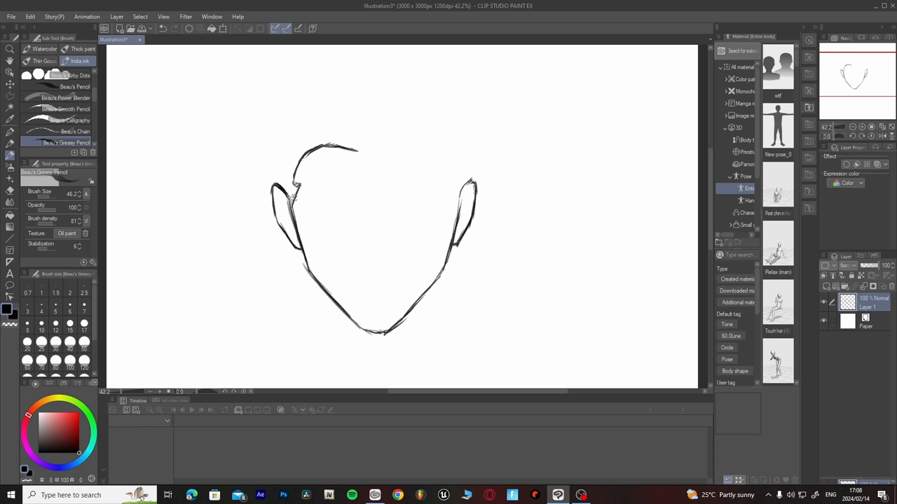
mouse_move(381, 162)
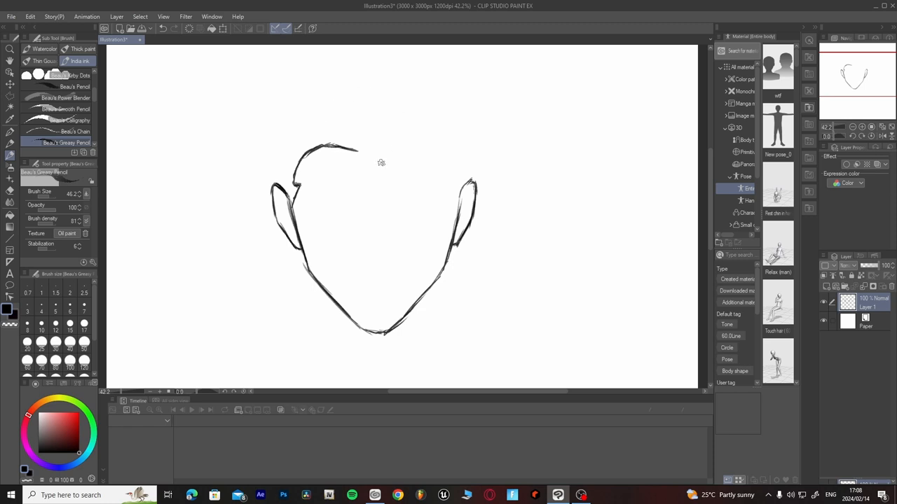
mouse_move(357, 150)
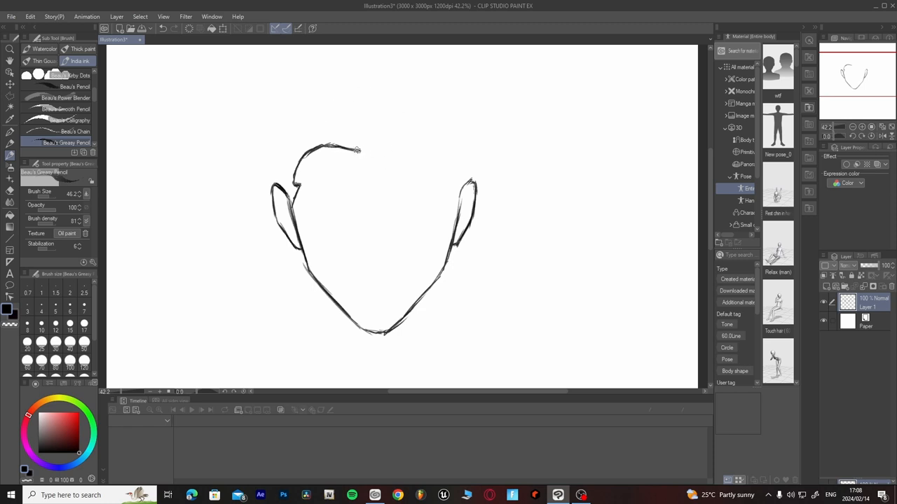
left_click_drag(356, 150, 400, 175)
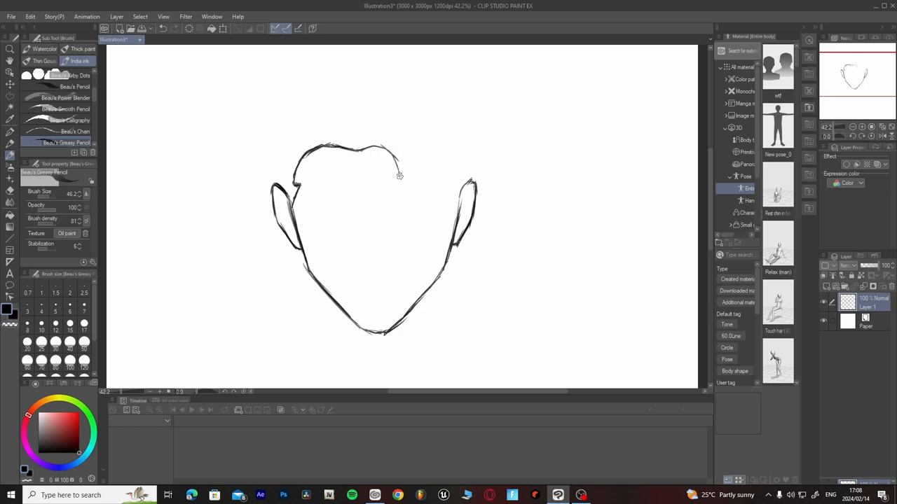
left_click_drag(396, 168, 389, 255)
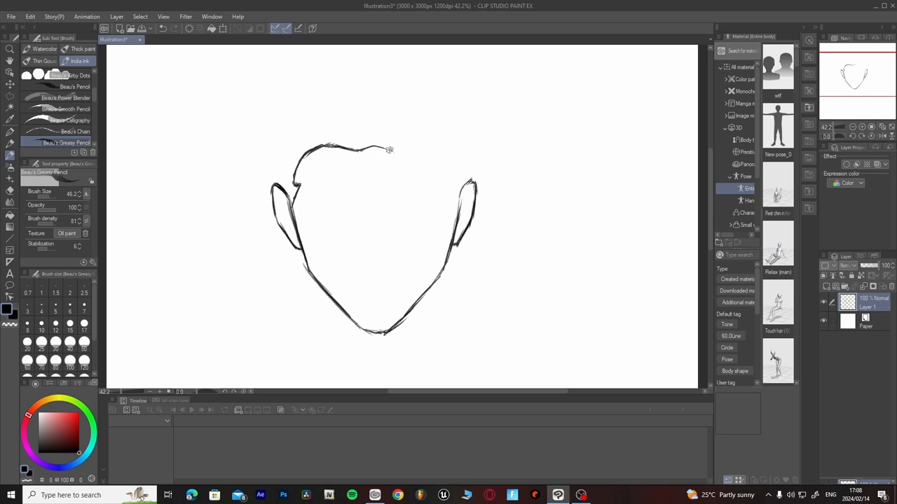
left_click_drag(390, 150, 411, 218)
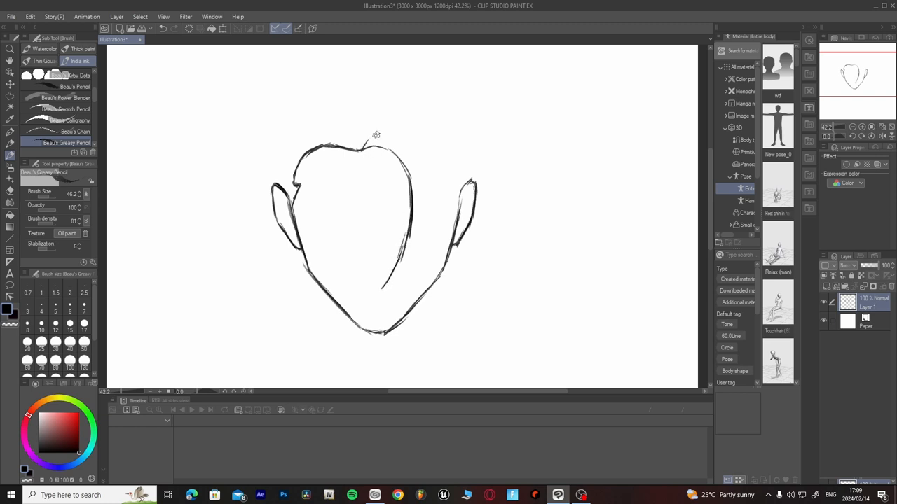
left_click_drag(361, 147, 383, 126)
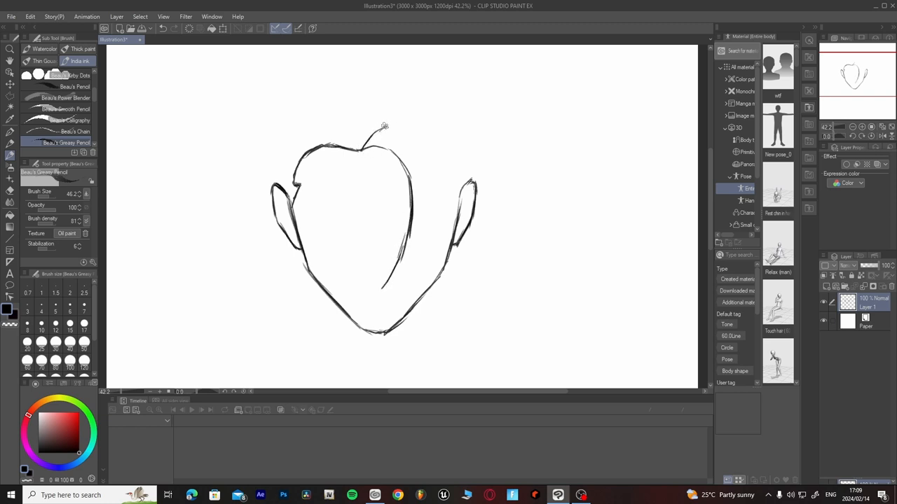
- Add a second overlapping contour down the right side with outer crown strokes
left_click_drag(382, 126, 431, 164)
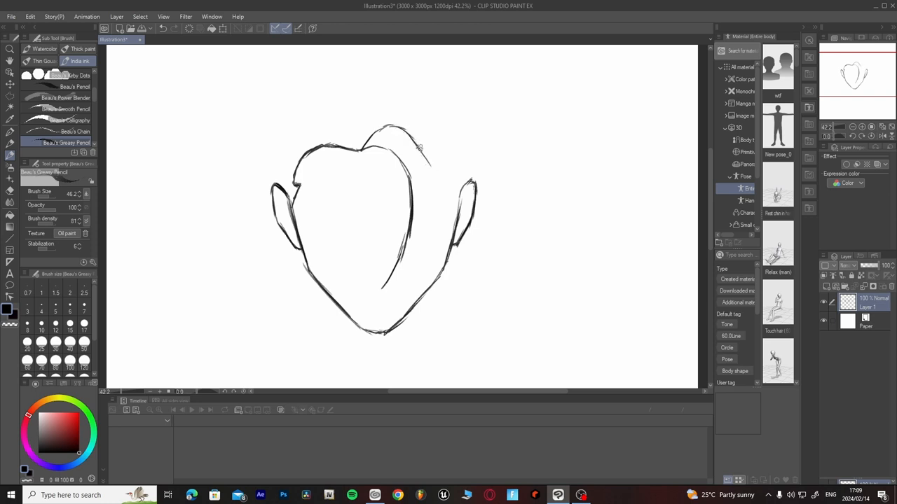
left_click_drag(420, 147, 424, 221)
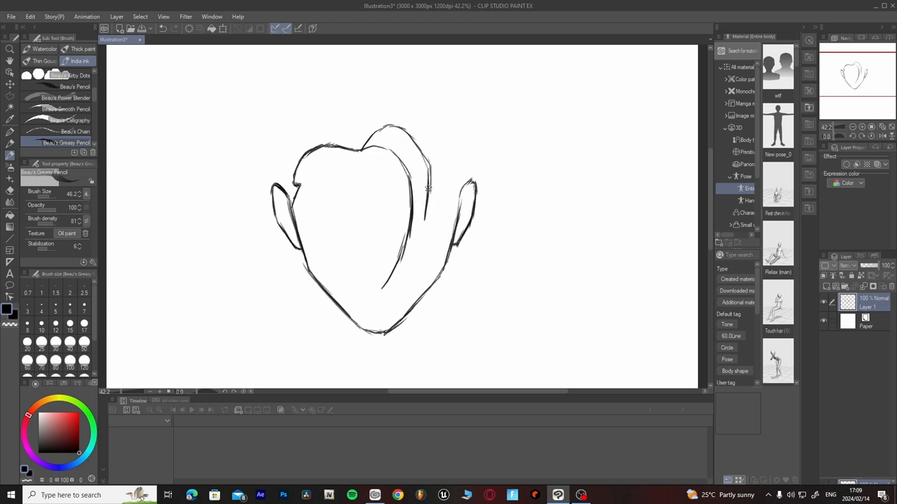
left_click_drag(428, 190, 393, 273)
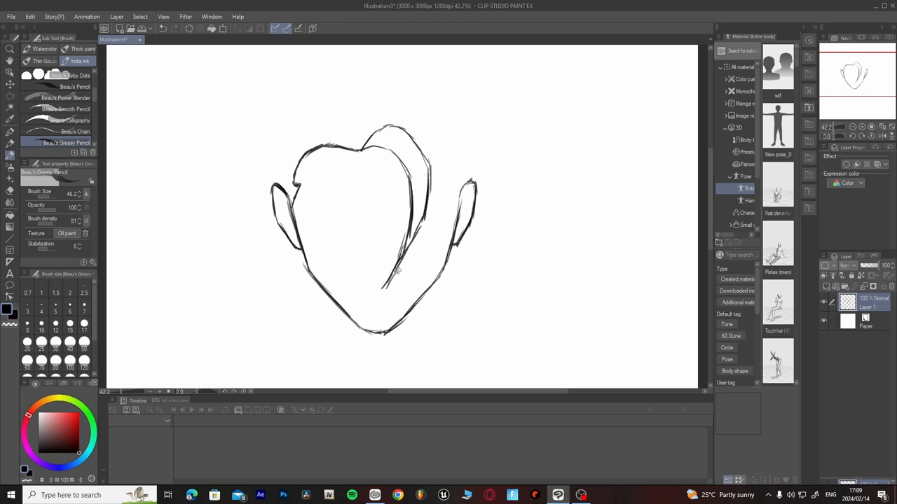
left_click_drag(426, 162, 393, 272)
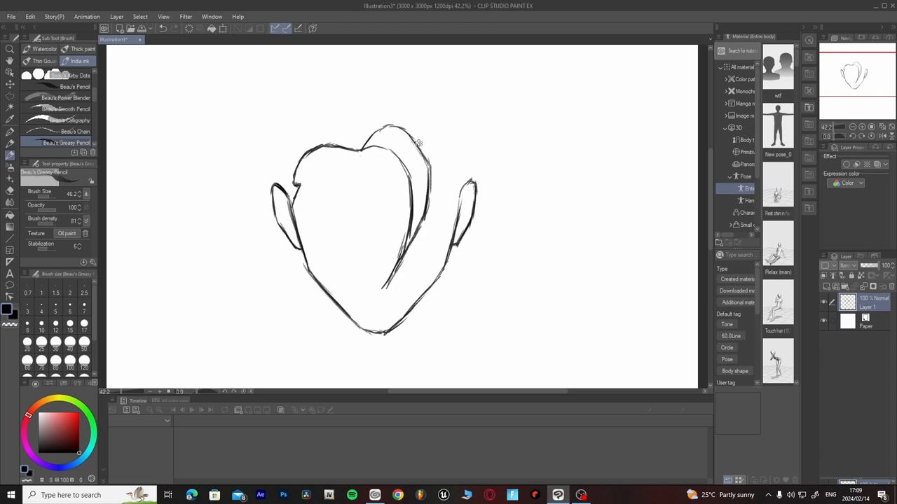
left_click_drag(417, 144, 445, 148)
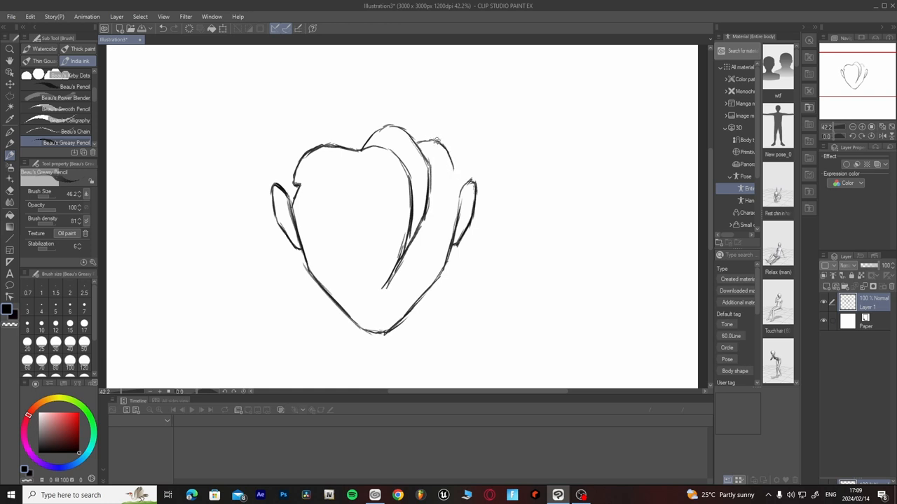
left_click_drag(435, 140, 450, 175)
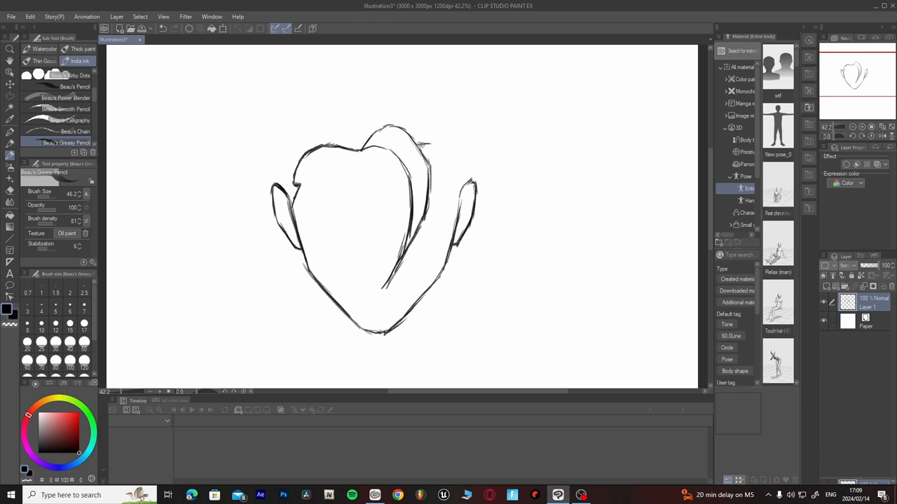
left_click_drag(420, 145, 452, 167)
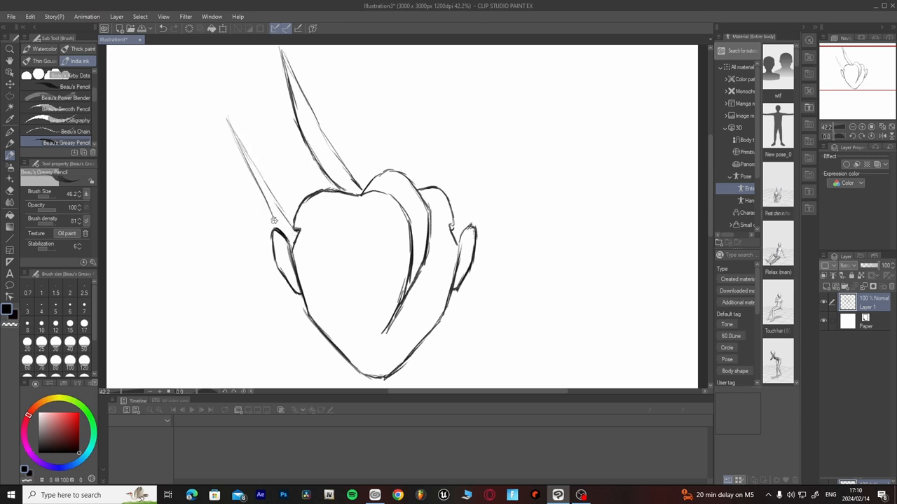
- Draw long tapering spikes on the upper left and right, plus smaller left-side spikes
left_click_drag(228, 126, 273, 224)
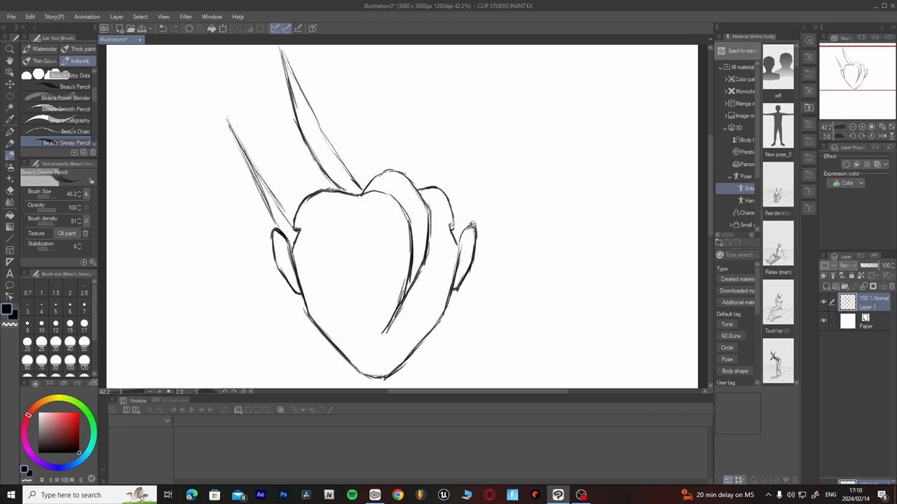
left_click_drag(455, 225, 494, 161)
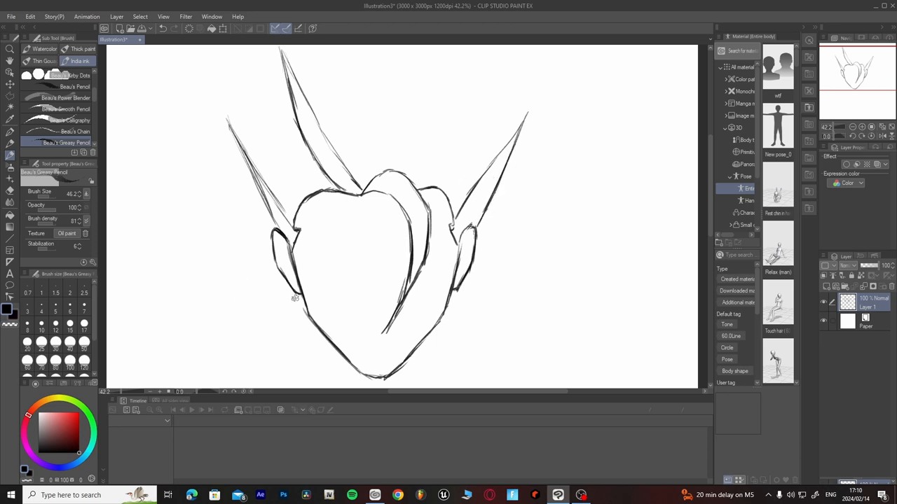
left_click_drag(301, 298, 252, 305)
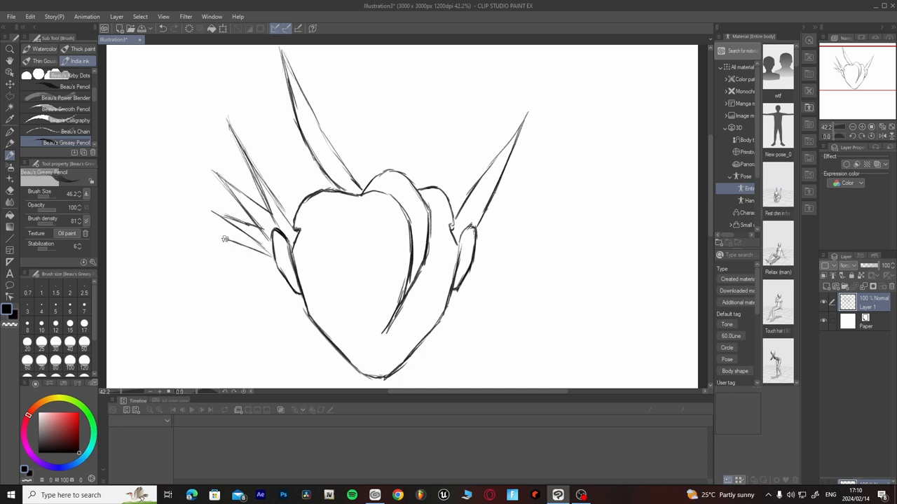
left_click_drag(223, 240, 298, 298)
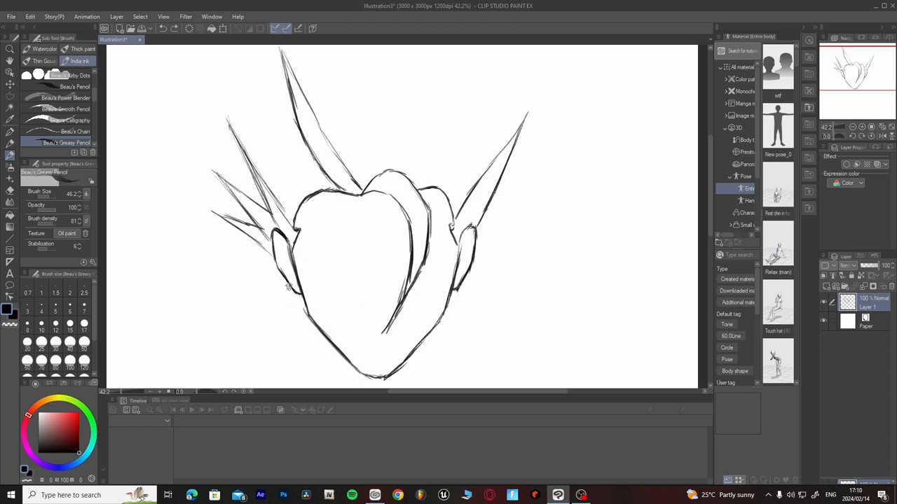
left_click_drag(289, 286, 266, 344)
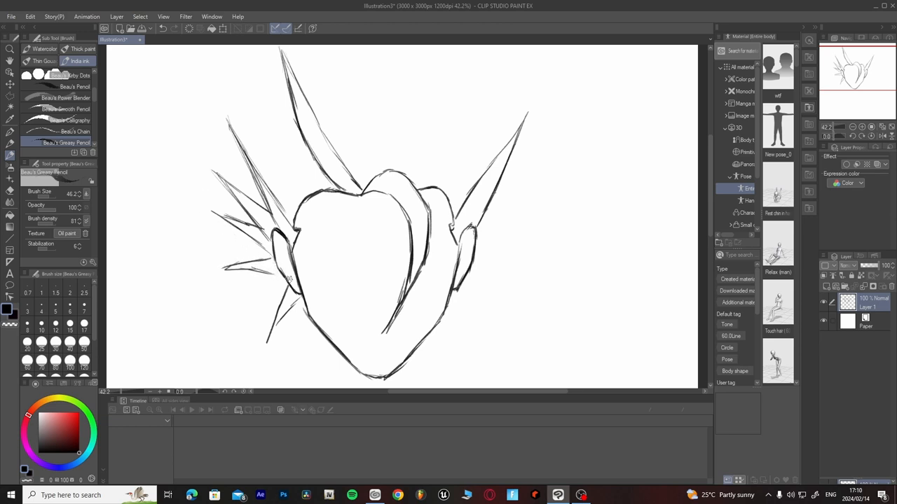
left_click_drag(287, 277, 245, 256)
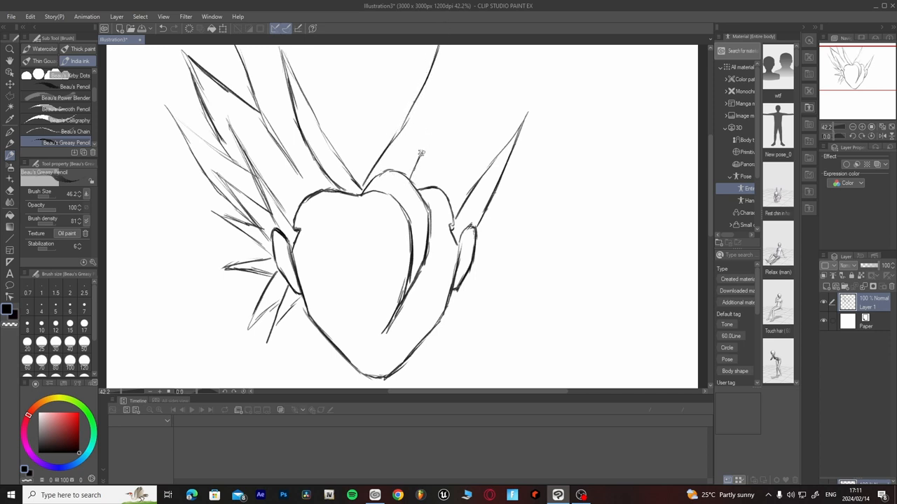
- Add extra hair spikes across the top and top centre of the head
left_click_drag(422, 153, 438, 53)
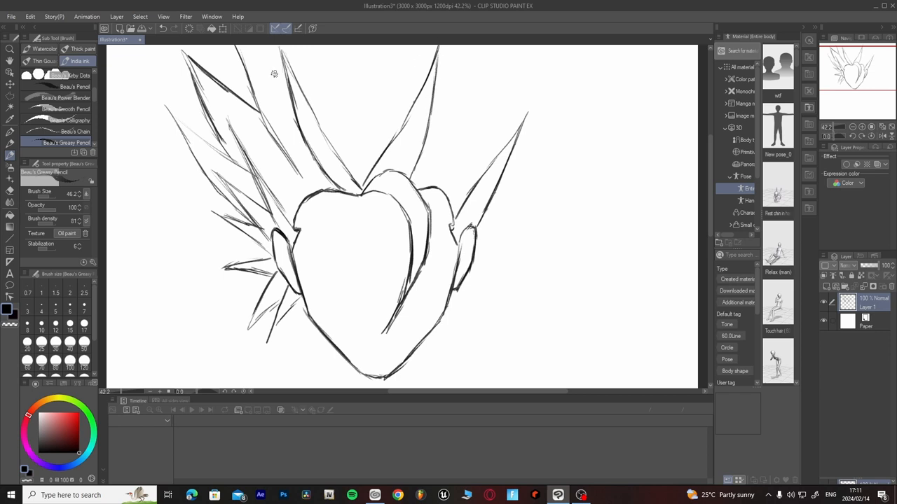
left_click_drag(253, 48, 293, 97)
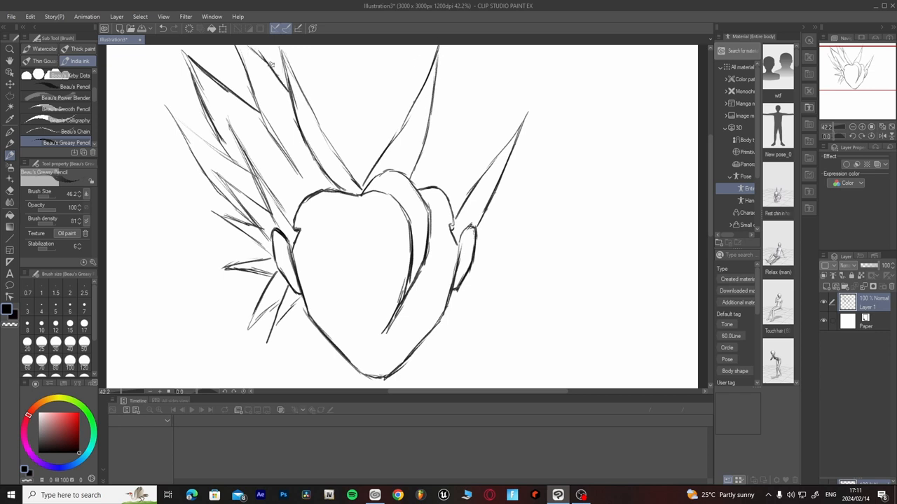
left_click_drag(354, 112, 361, 179)
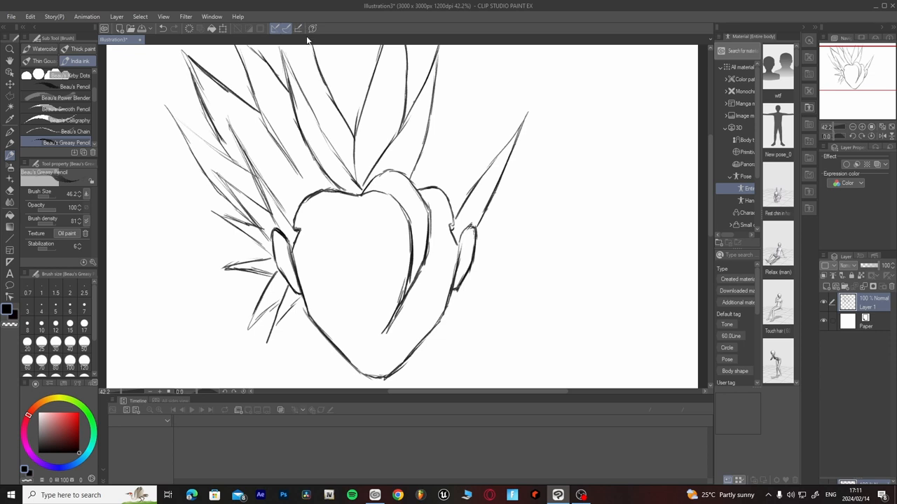
mouse_move(316, 10)
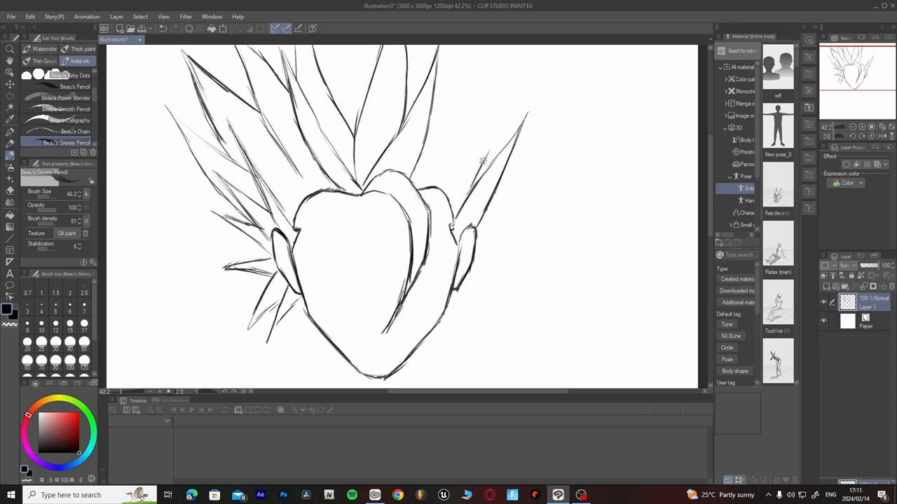
- Add spikes on the upper and far right and short strands beside the right ear
left_click_drag(482, 160, 501, 58)
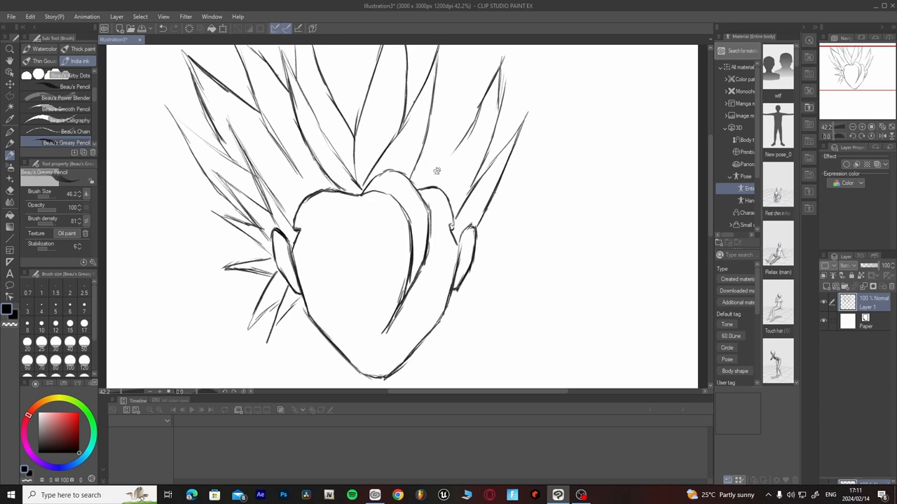
left_click_drag(438, 186, 475, 108)
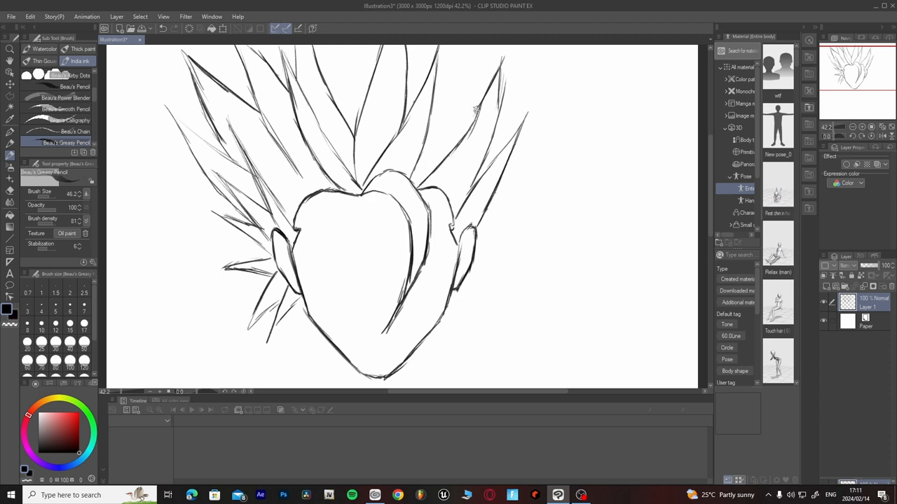
left_click_drag(482, 46, 475, 115)
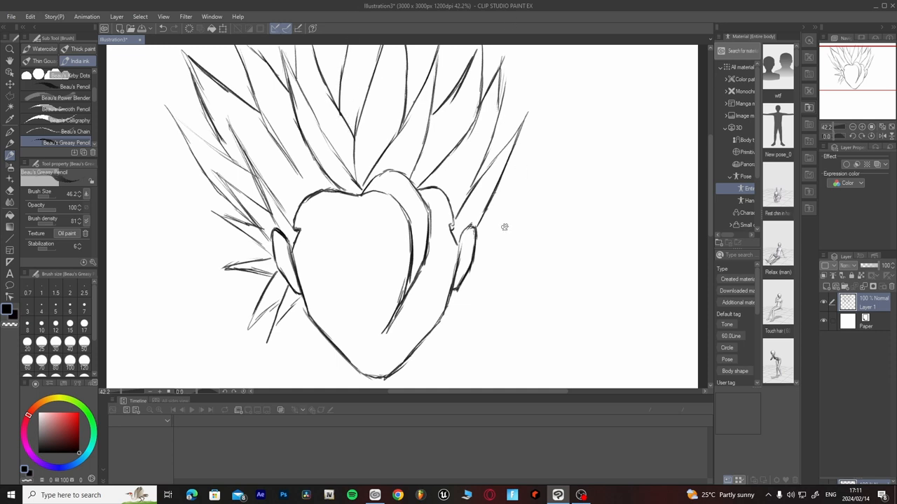
left_click_drag(448, 302, 498, 278)
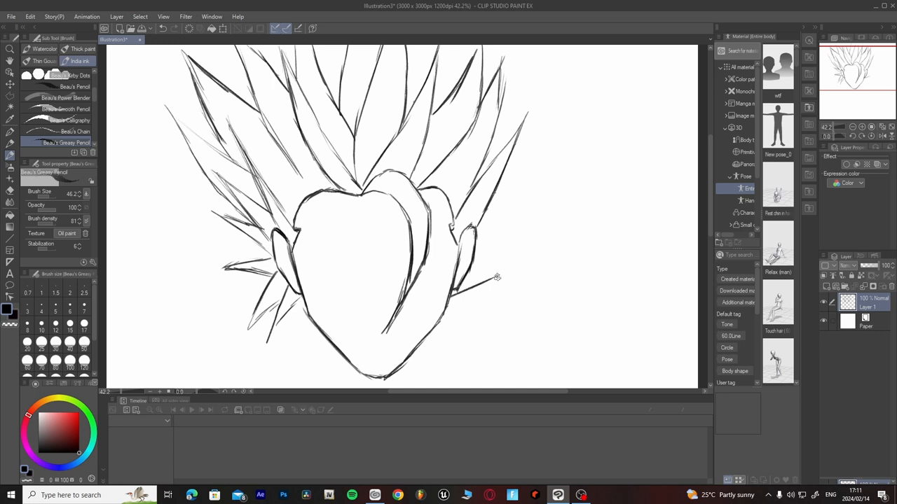
left_click_drag(463, 283, 497, 245)
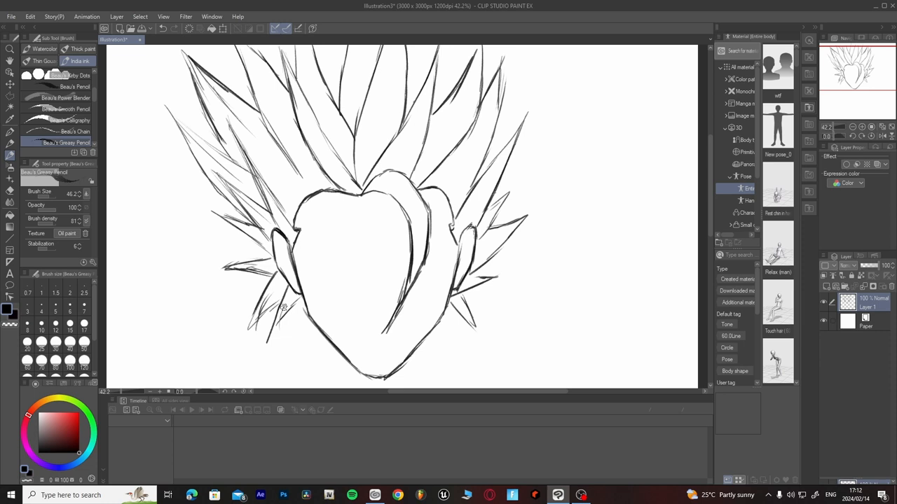
mouse_move(248, 56)
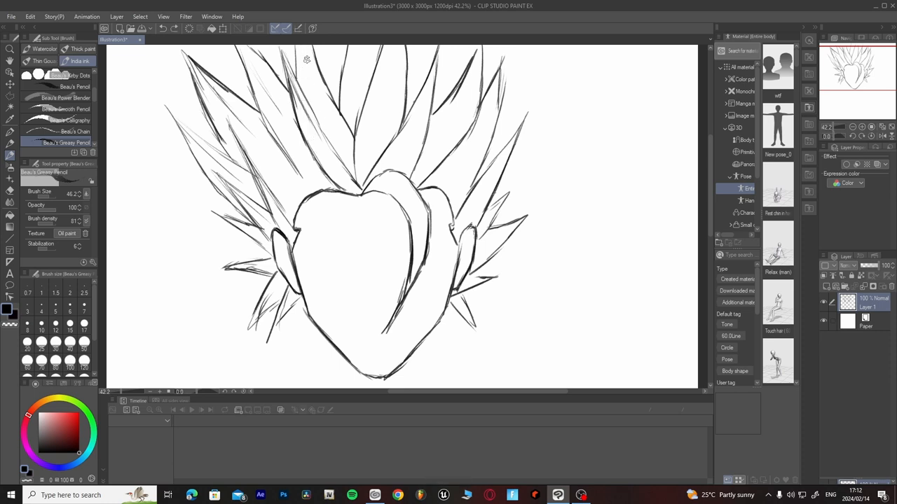
mouse_move(322, 102)
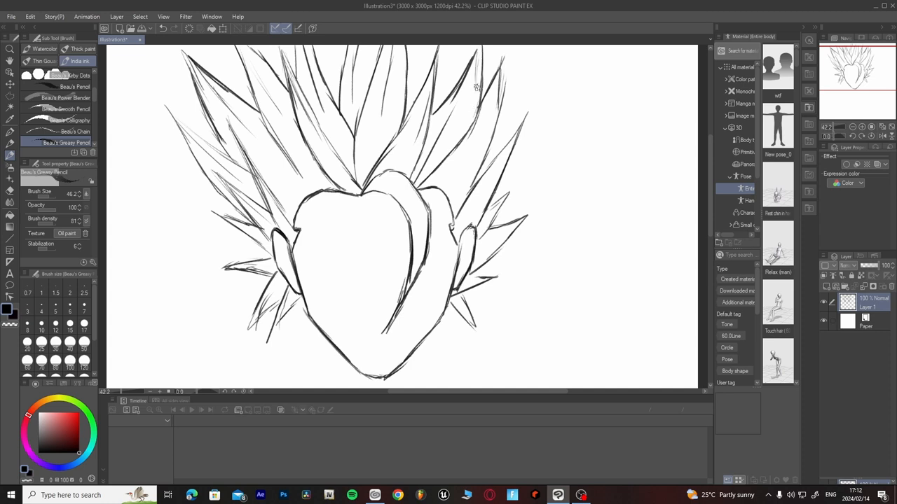
left_click_drag(501, 60, 438, 189)
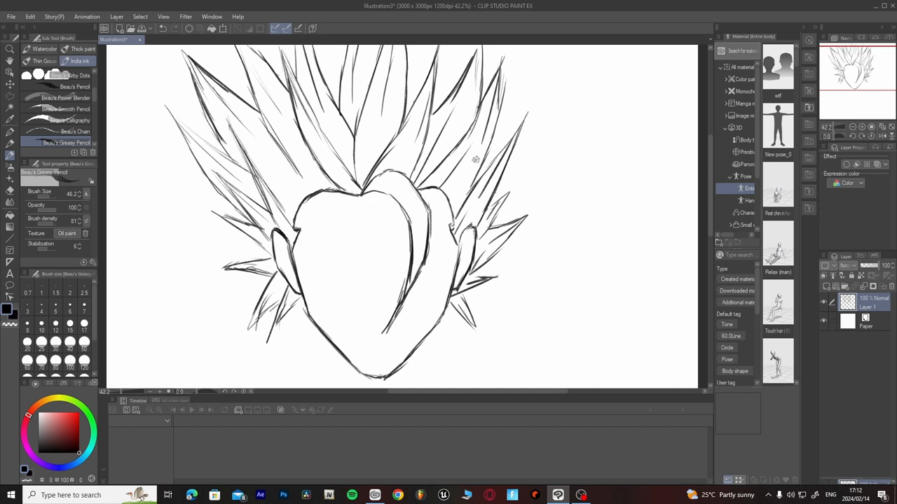
mouse_move(174, 413)
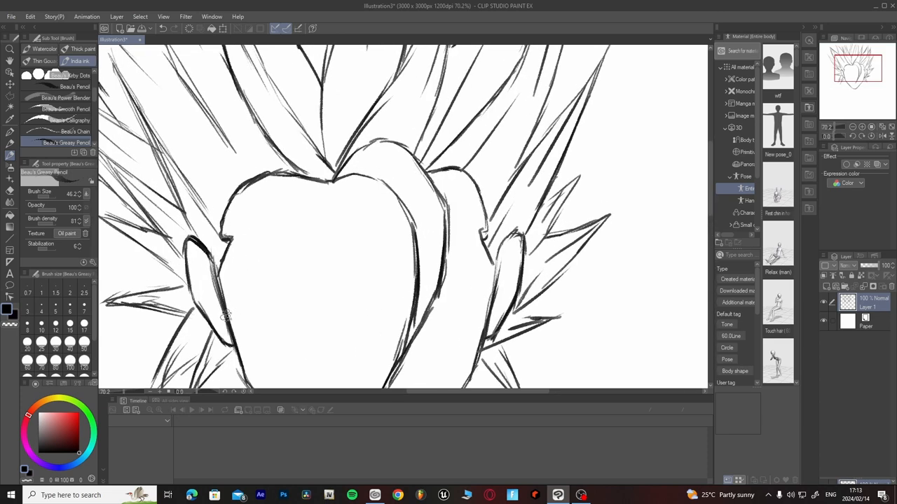
- Draw inner contour lines inside the left and right ears
left_click_drag(211, 277, 232, 316)
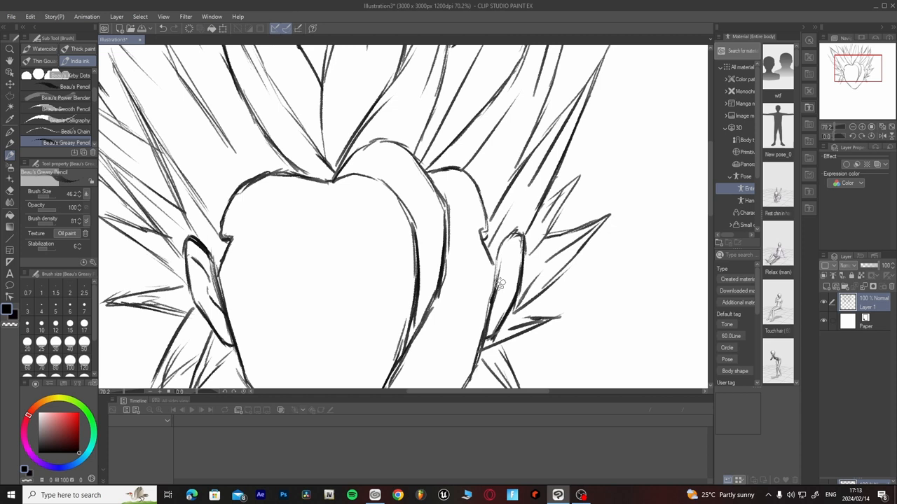
left_click_drag(499, 286, 513, 240)
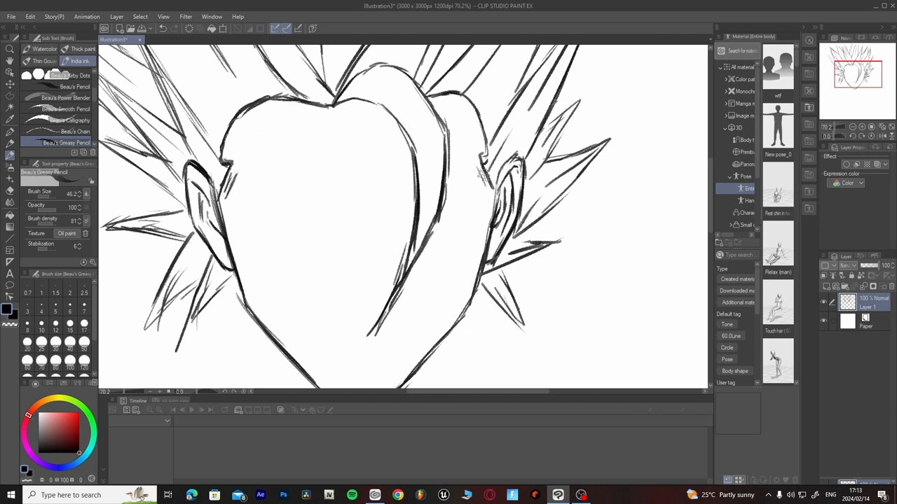
mouse_move(272, 196)
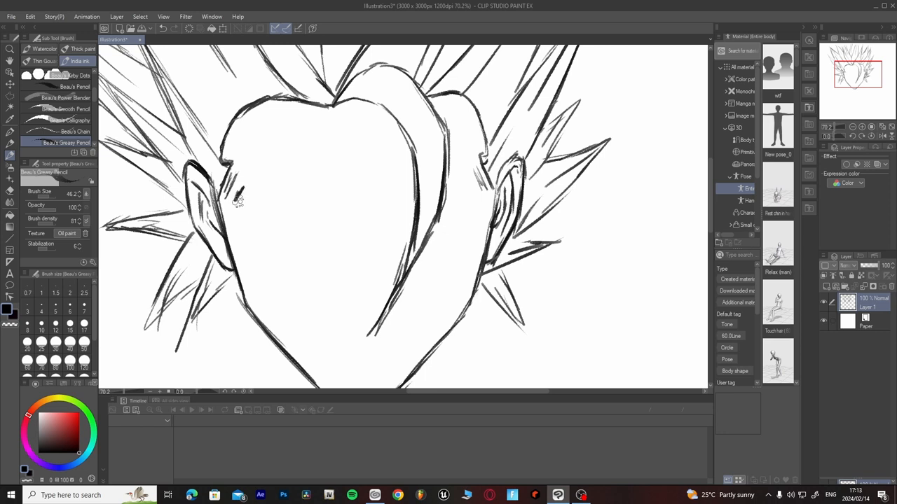
- Sketch a thick left eyebrow, the nose bridge and a trial stroke below the brows
left_click_drag(239, 200, 330, 242)
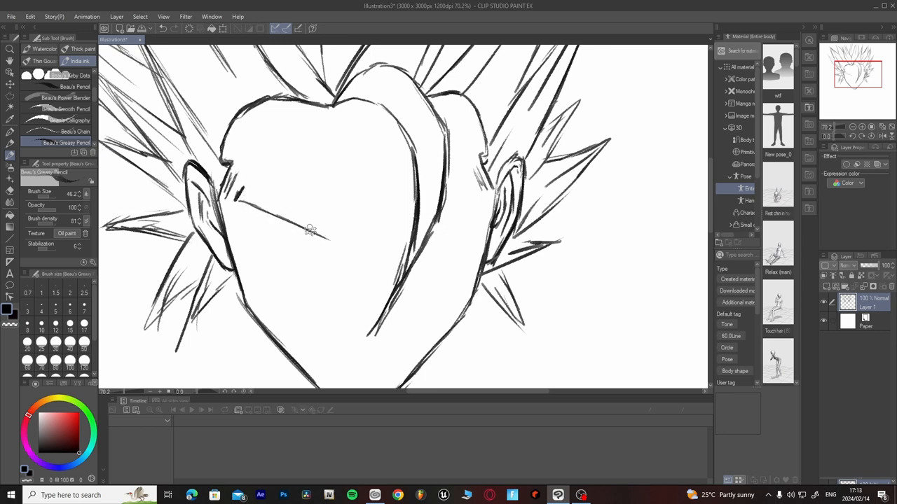
left_click_drag(310, 230, 258, 189)
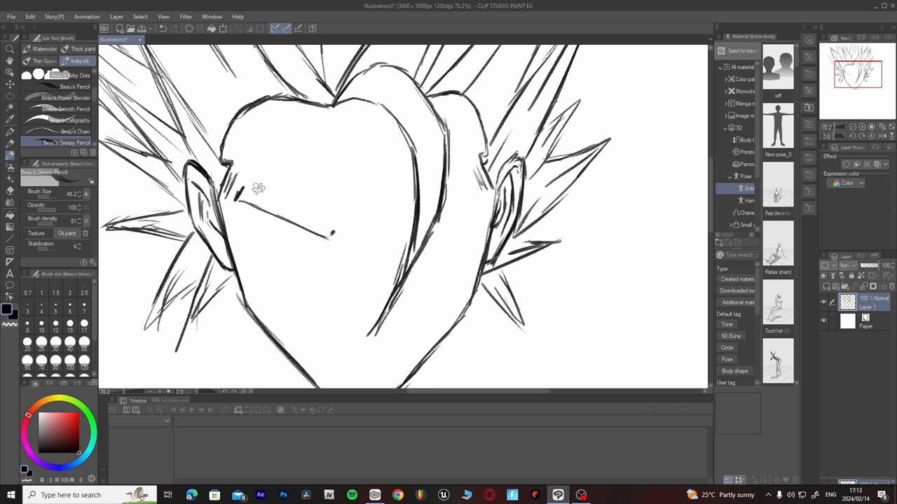
left_click_drag(238, 191, 333, 233)
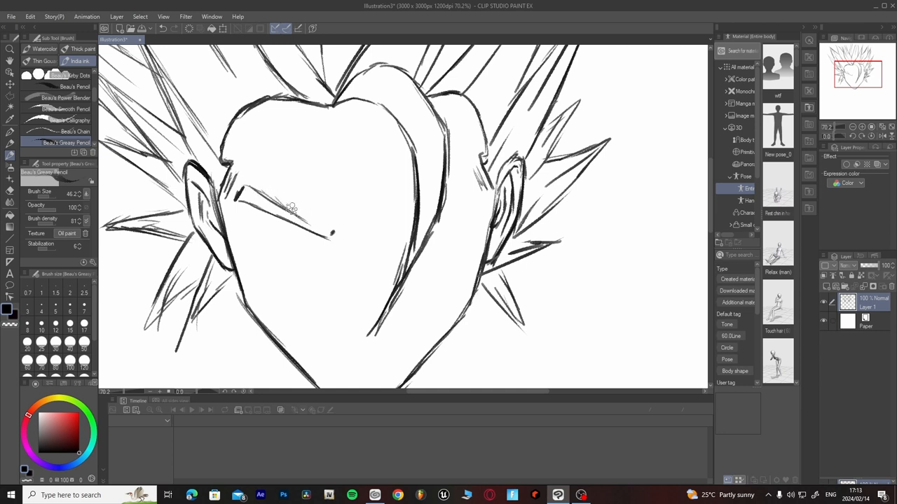
left_click_drag(242, 198, 330, 236)
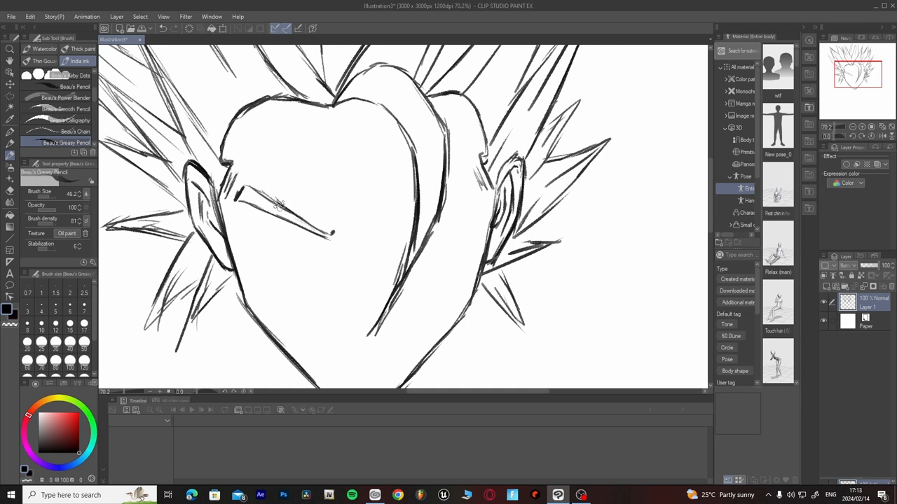
left_click_drag(246, 196, 332, 235)
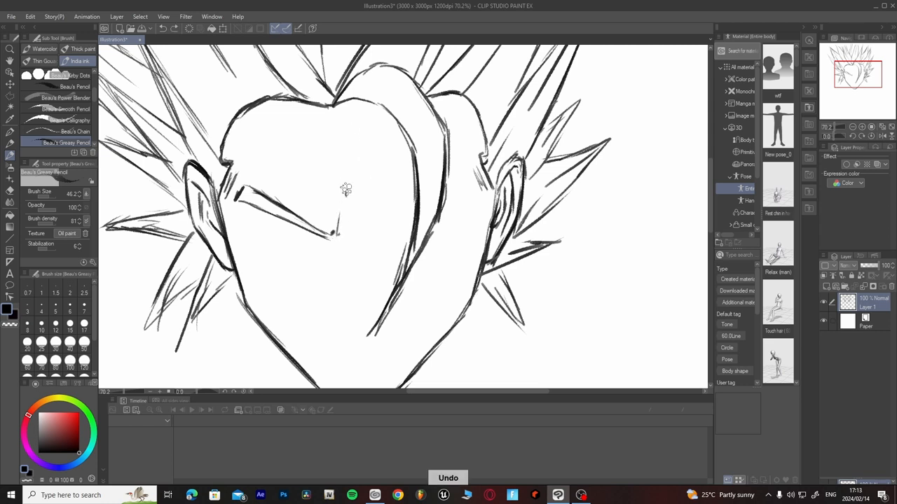
left_click_drag(343, 133, 345, 185)
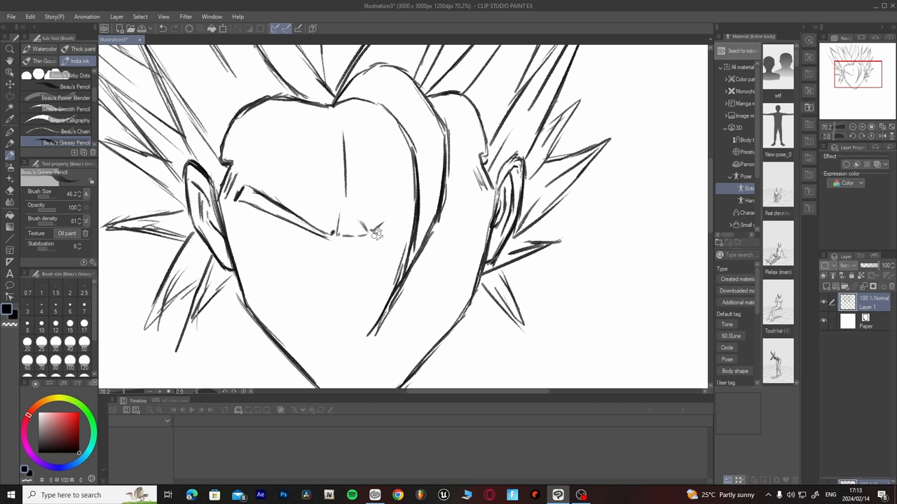
left_click_drag(367, 227, 435, 195)
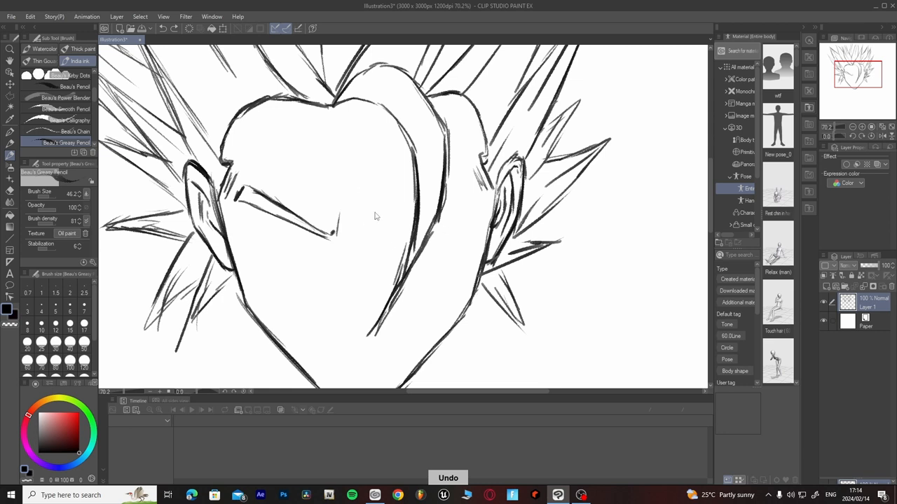
left_click_drag(359, 134, 363, 198)
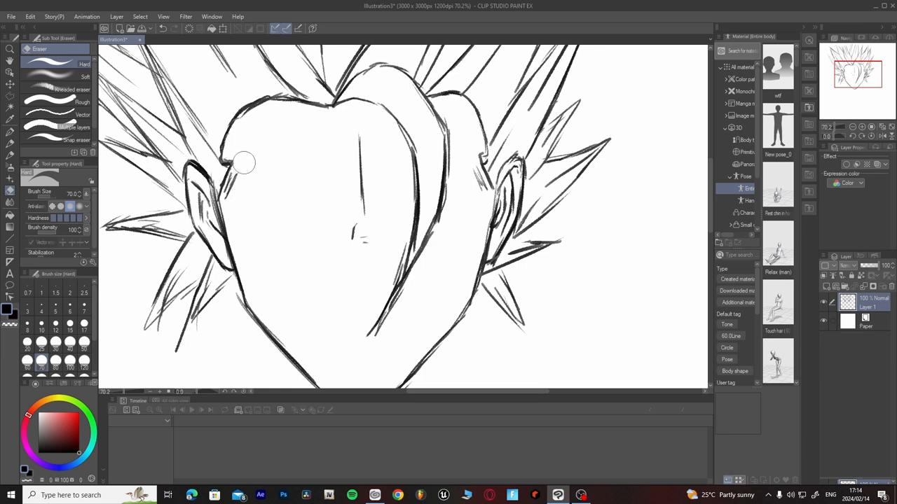
- Redraw the left eyebrow as an angled bar, then add nostrils and the right eyebrow
left_click(10, 143)
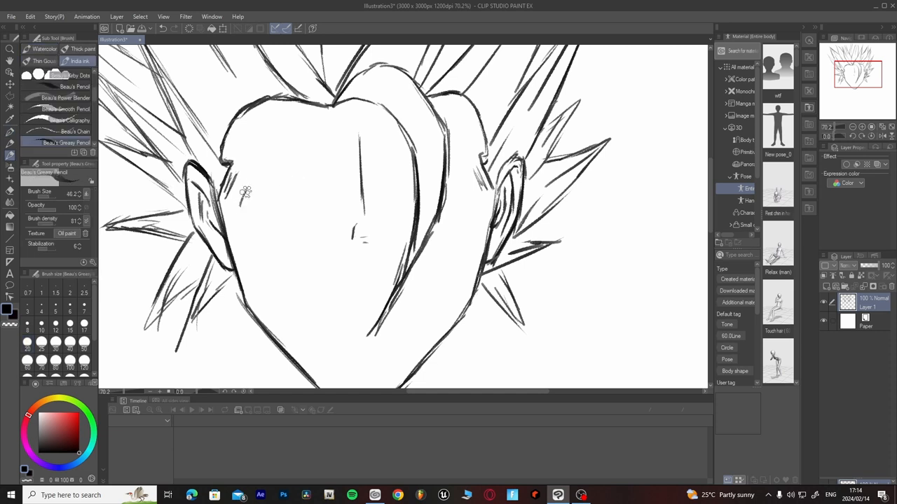
left_click_drag(245, 203, 319, 235)
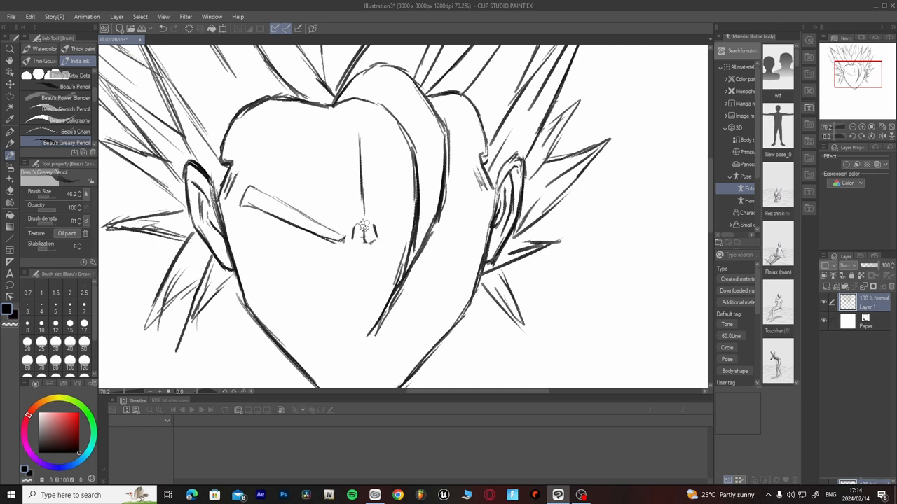
left_click_drag(350, 238, 386, 242)
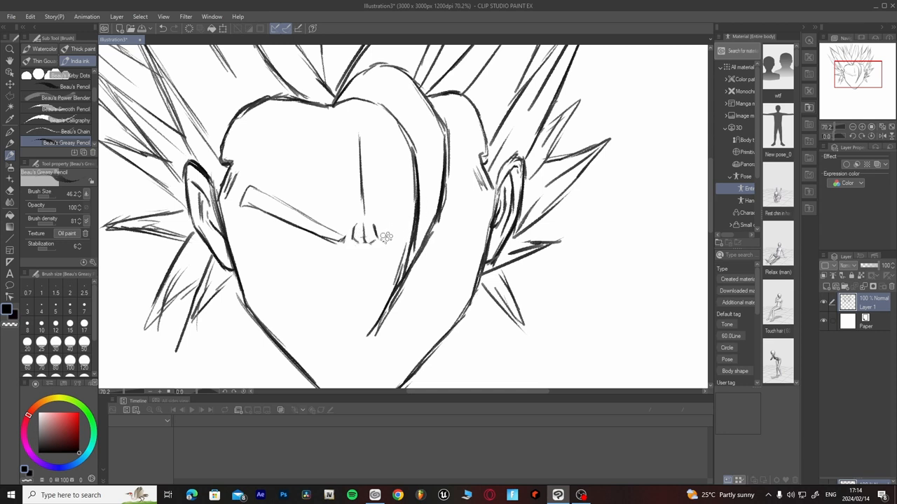
left_click_drag(385, 239, 424, 196)
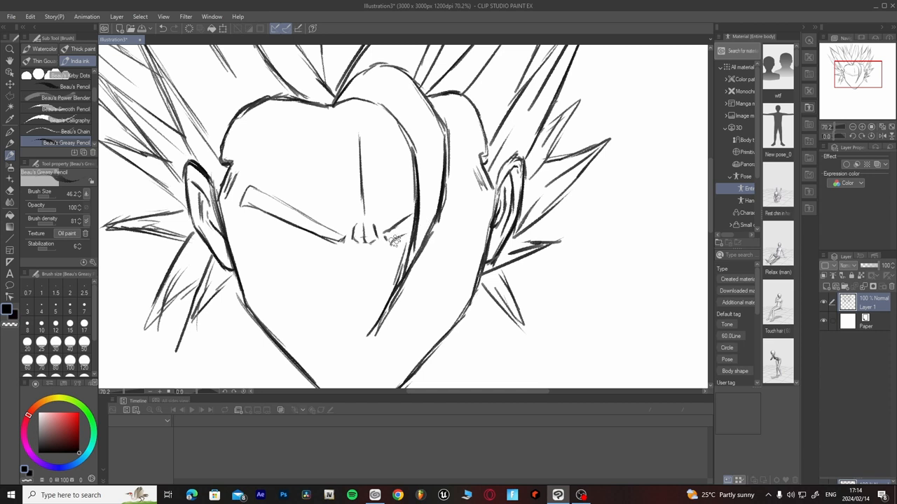
left_click_drag(394, 241, 454, 212)
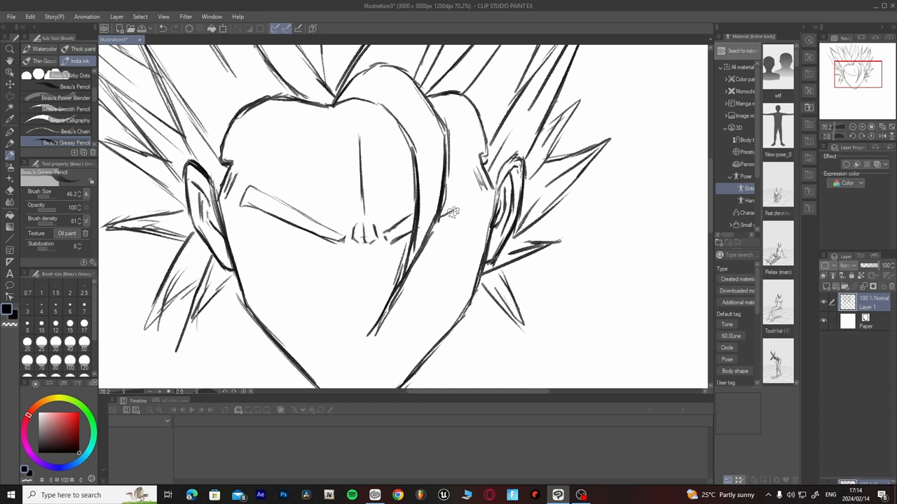
mouse_move(468, 187)
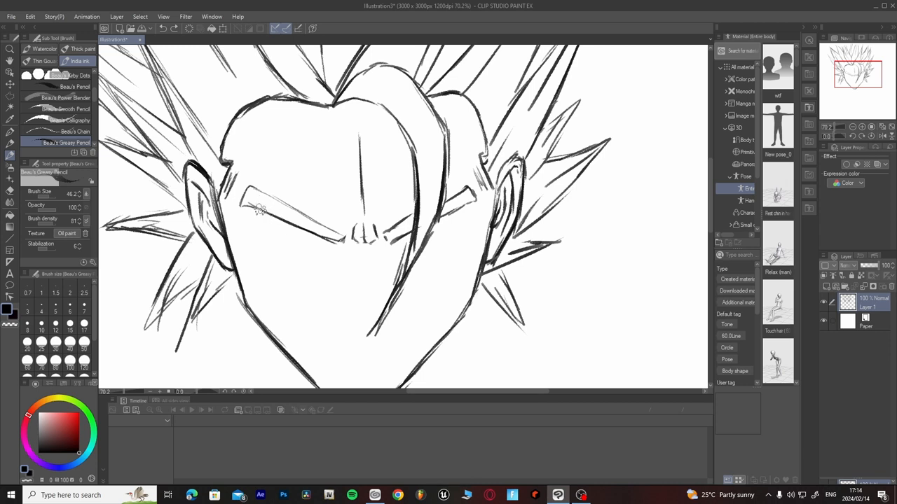
- Shape the top of the left eyebrow and draw the left eye's lower eyelid
left_click_drag(259, 210, 305, 249)
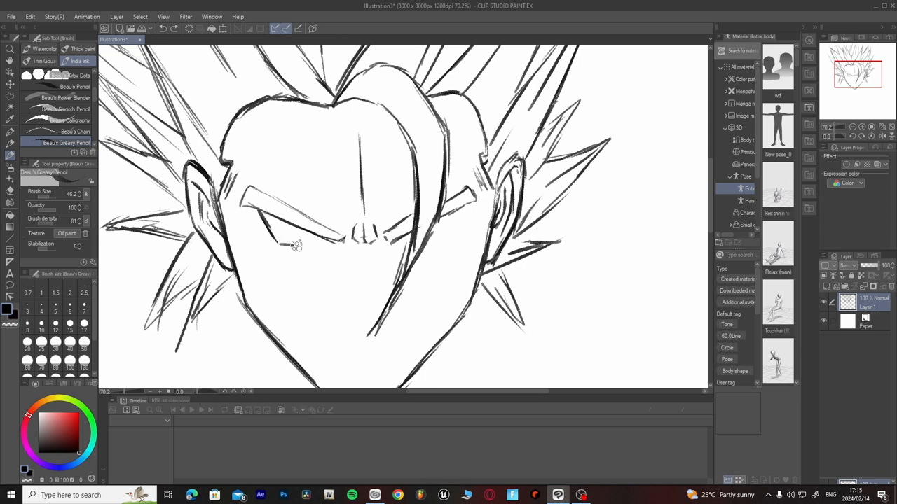
left_click_drag(287, 246, 335, 250)
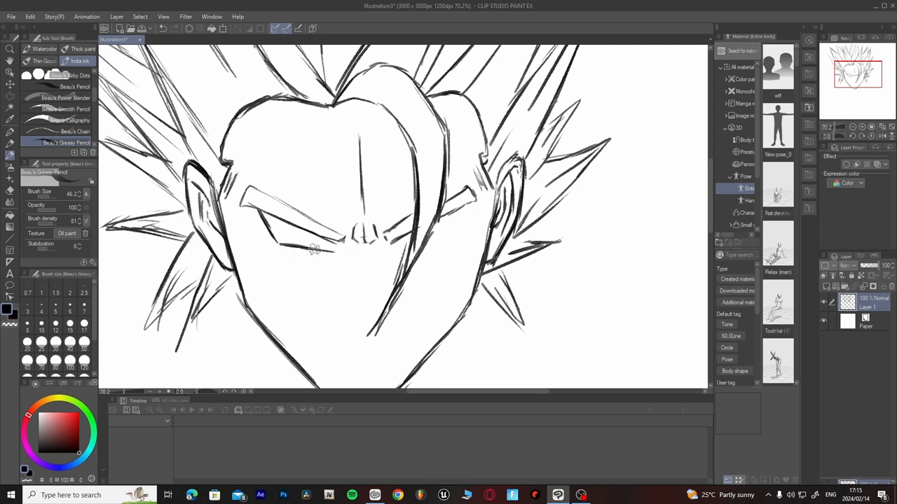
left_click_drag(301, 246, 336, 244)
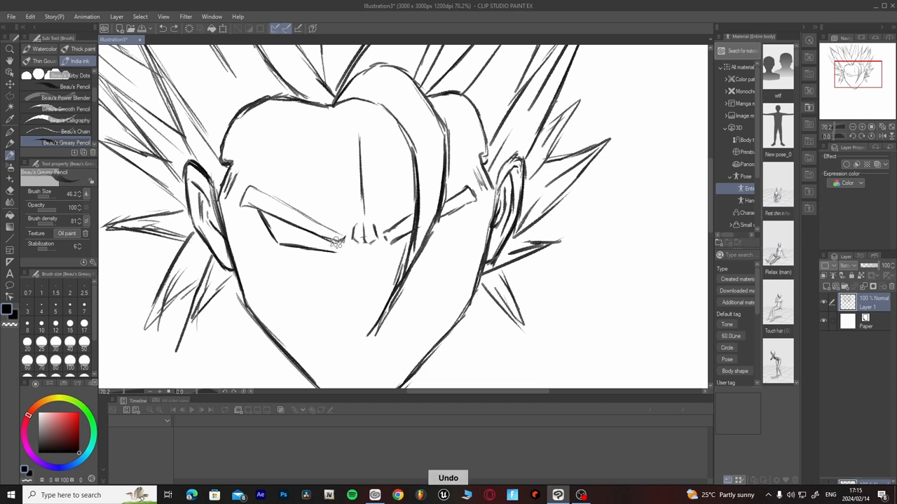
- Sketch the left eye with its iris and lower lines, then the nose bridge and underside
left_click_drag(336, 242, 403, 242)
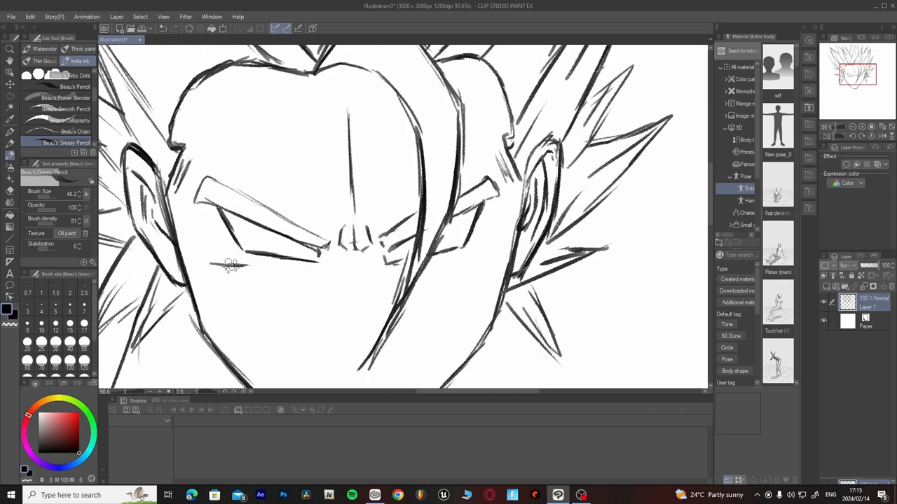
left_click_drag(228, 265, 333, 272)
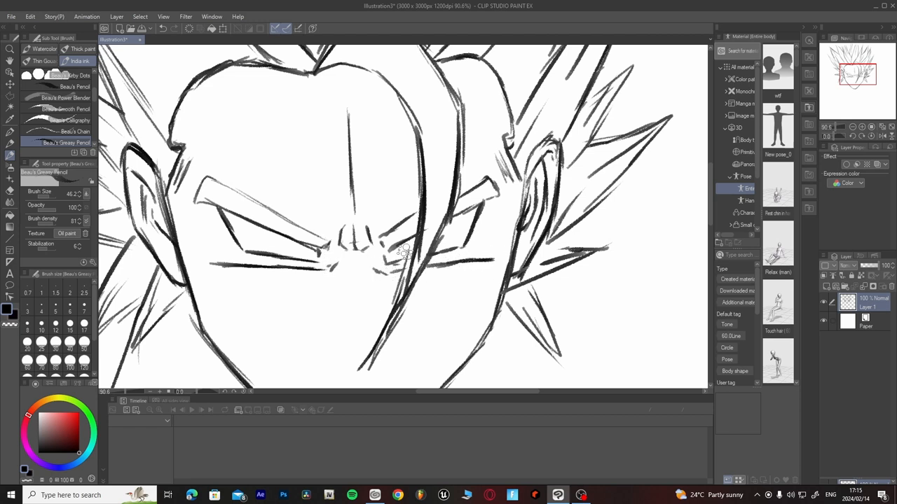
left_click_drag(407, 253, 273, 235)
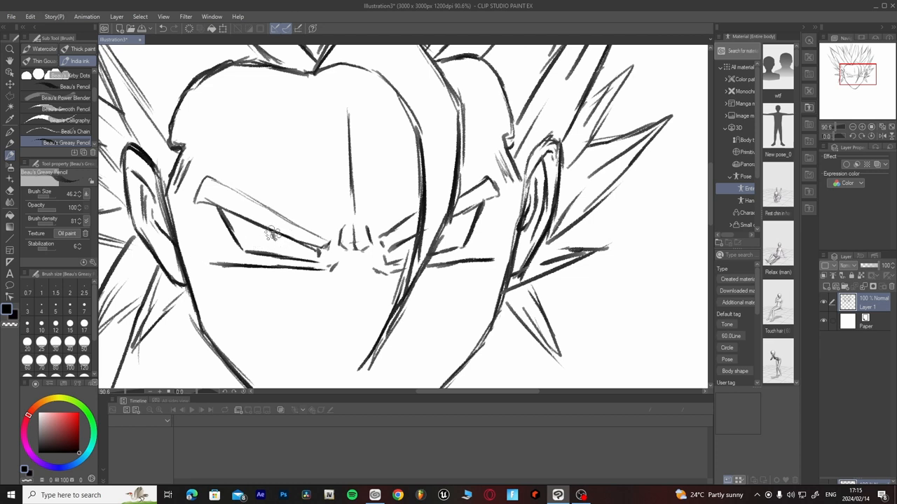
left_click_drag(269, 231, 297, 252)
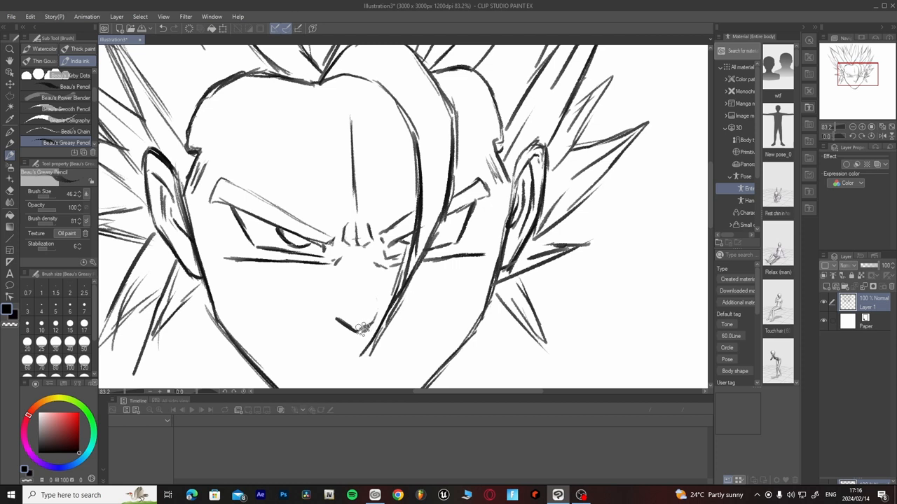
left_click_drag(365, 330, 364, 287)
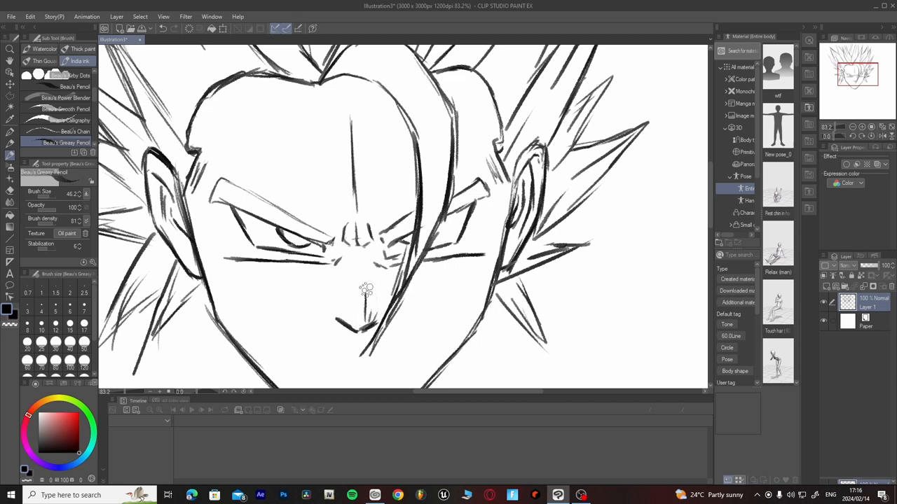
left_click_drag(368, 266, 378, 312)
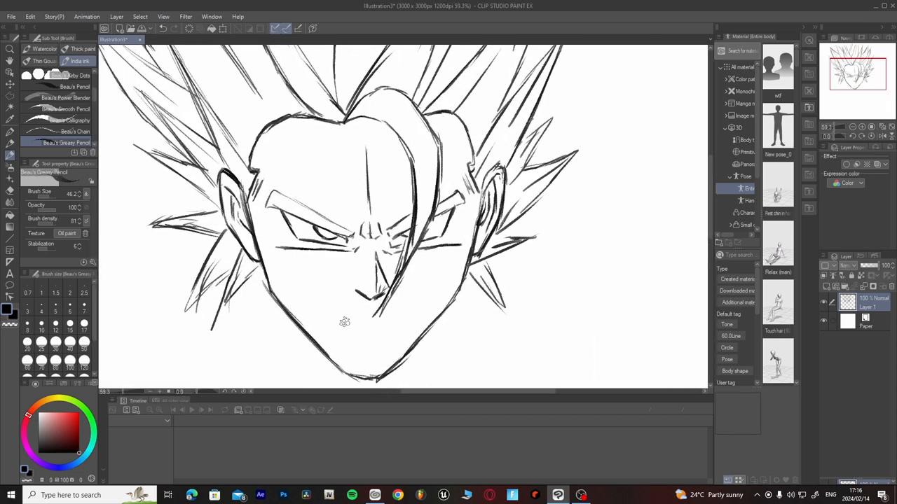
- Retry mouth strokes until a flat frowning line with a lower-lip mark remains
left_click_drag(347, 319, 378, 318)
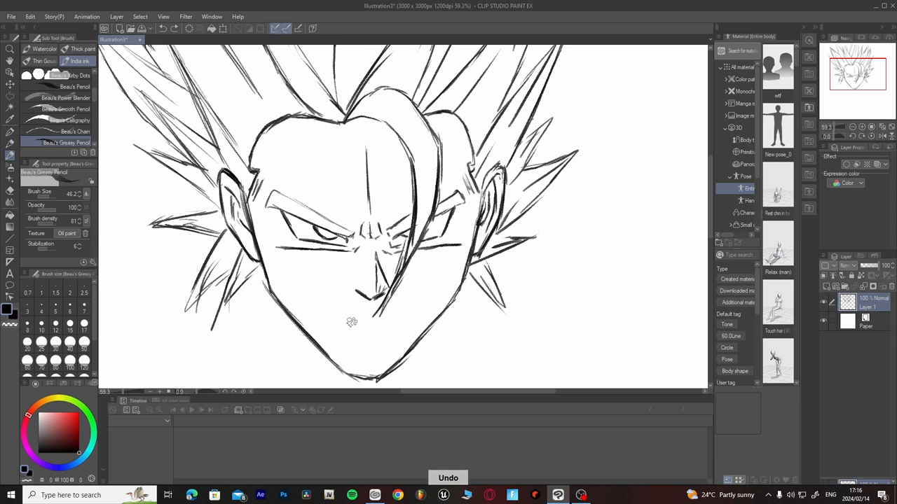
left_click_drag(354, 323, 374, 324)
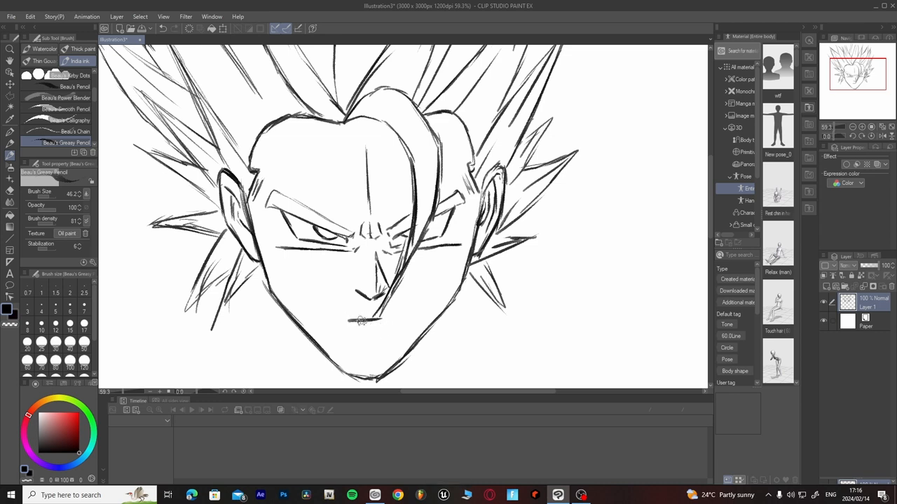
left_click_drag(351, 321, 392, 319)
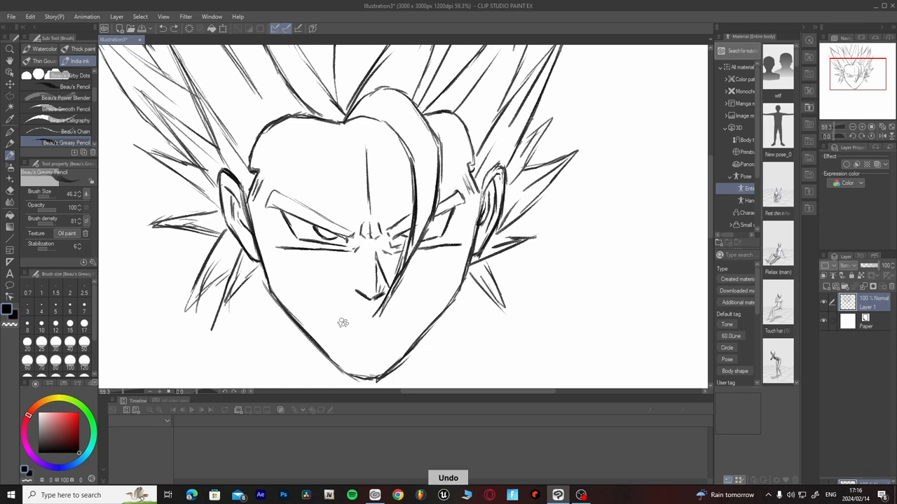
left_click_drag(340, 324, 396, 322)
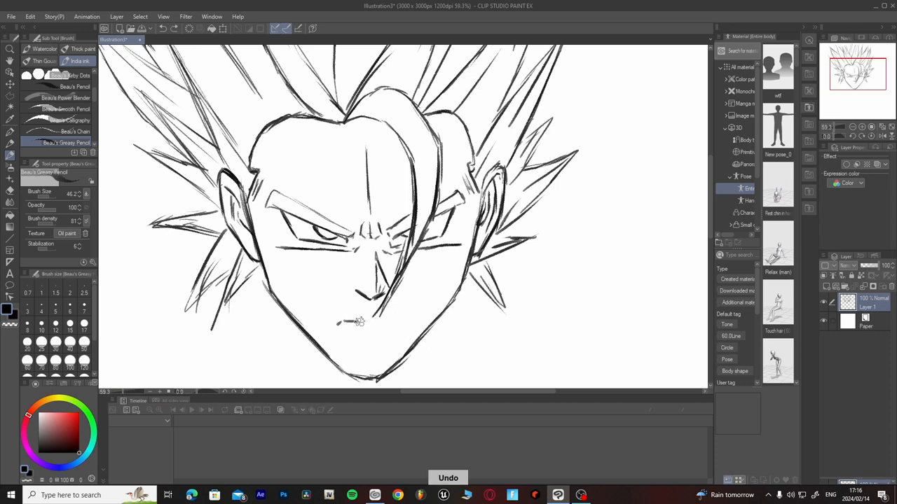
left_click_drag(344, 322, 392, 322)
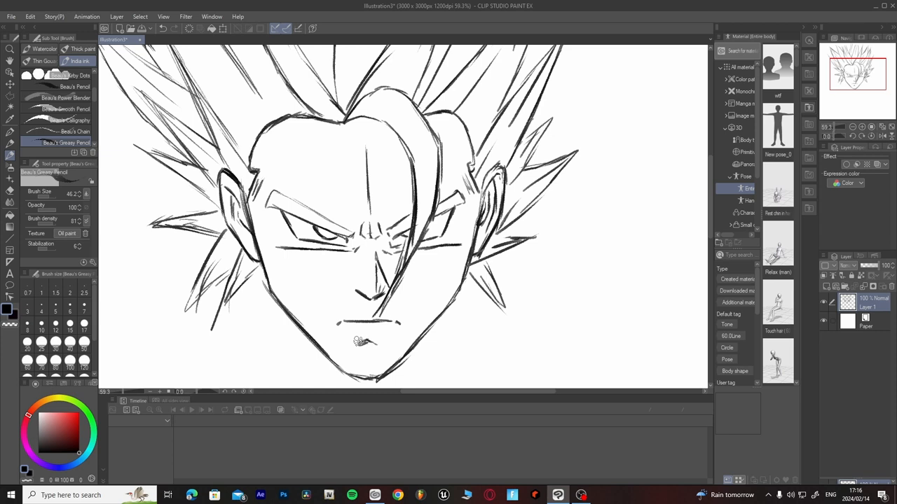
left_click_drag(357, 340, 378, 343)
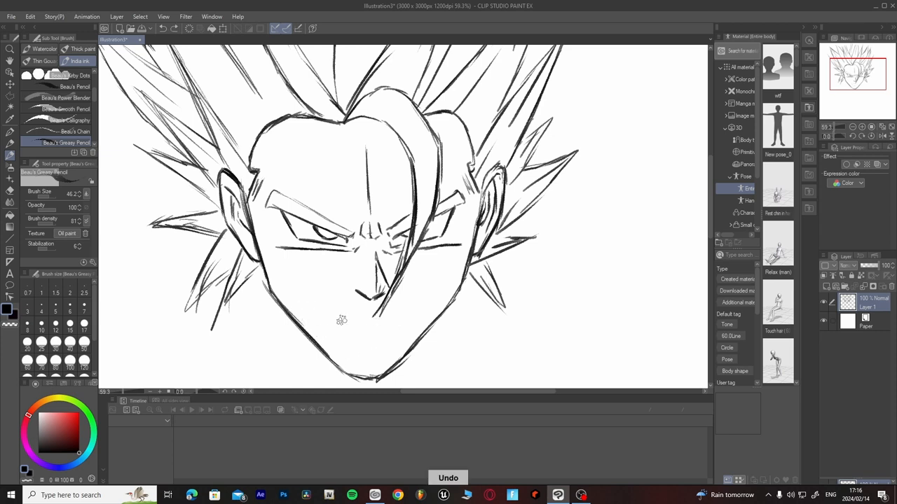
left_click_drag(340, 320, 379, 319)
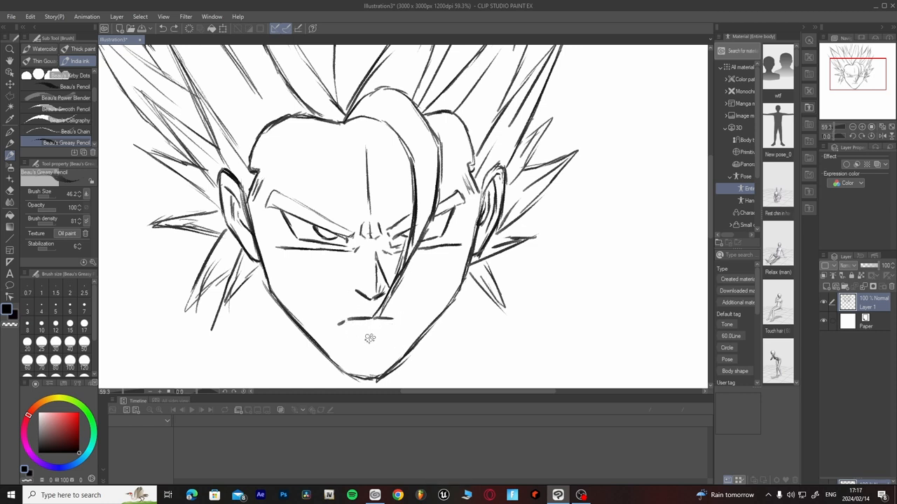
left_click_drag(361, 340, 382, 340)
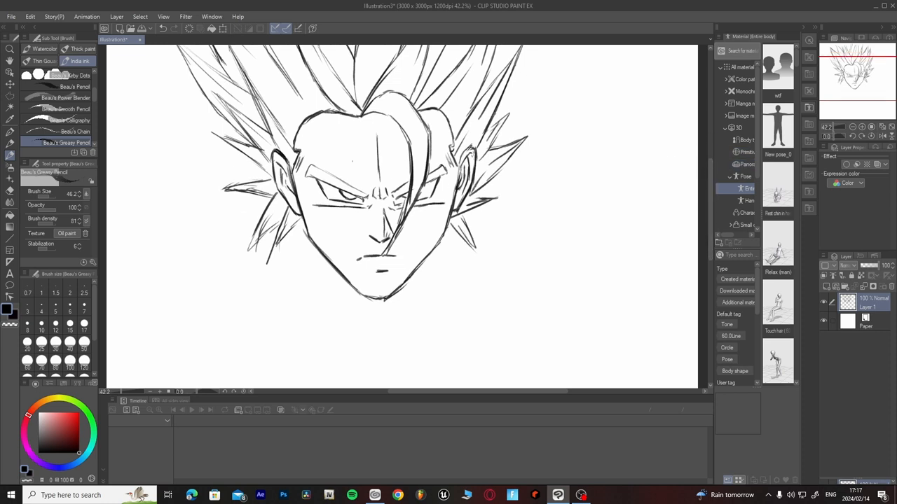
- Thicken the left eyebrow and eye outline, then sketch neck strokes below the jaw
left_click(305, 168)
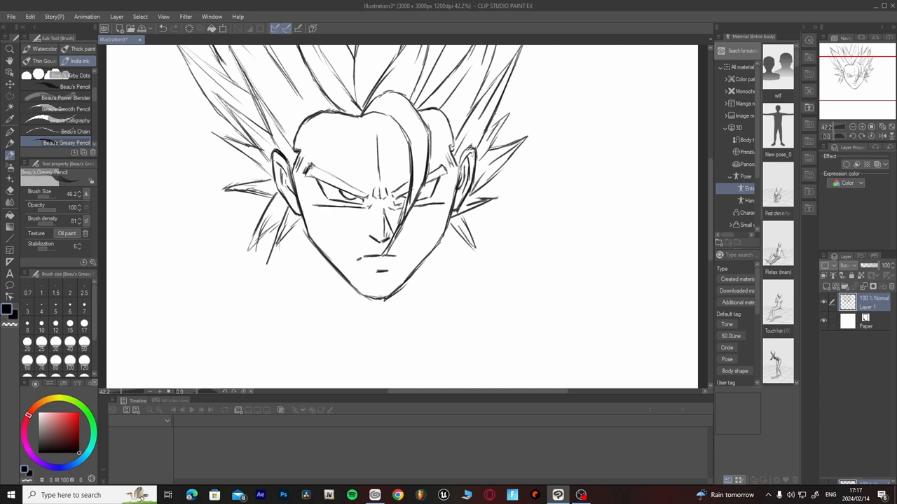
left_click_drag(318, 129, 305, 161)
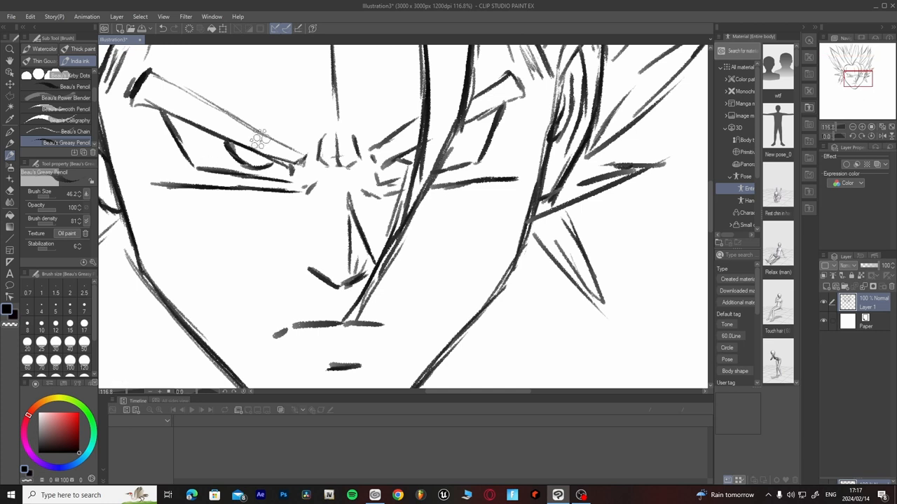
left_click_drag(260, 140, 249, 157)
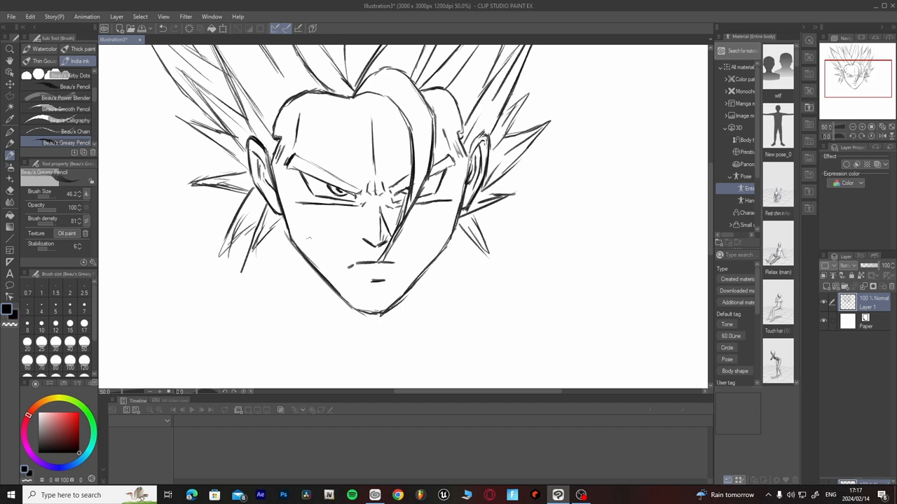
left_click_drag(322, 231, 308, 256)
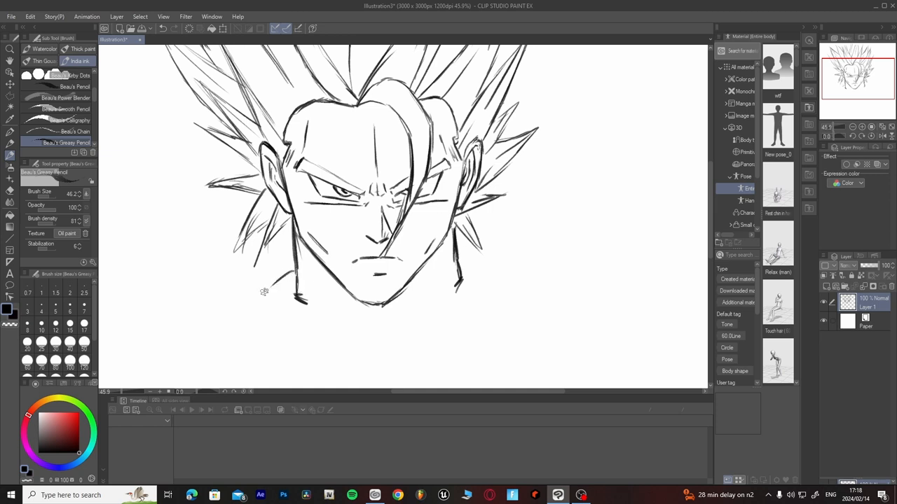
- Sketch sloping shoulder outlines on both sides of the neck, redrawing the first left stroke
left_click_drag(287, 280, 235, 319)
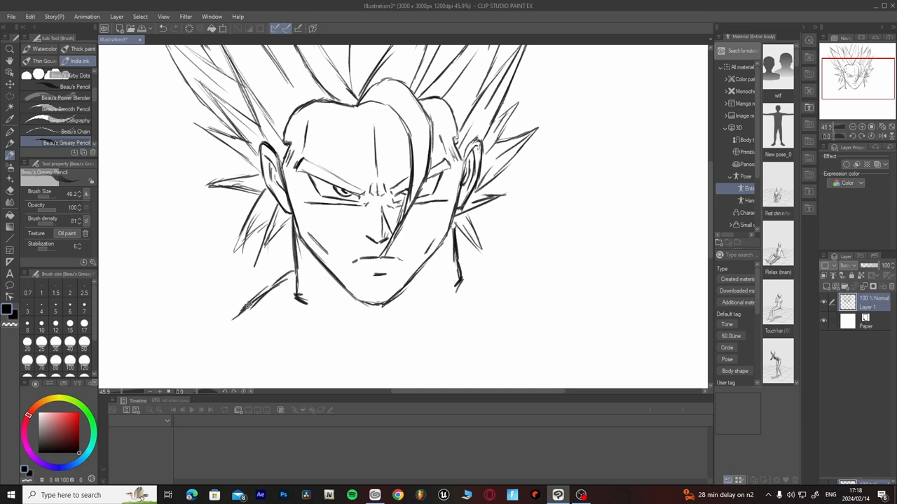
key("ctrl+z")
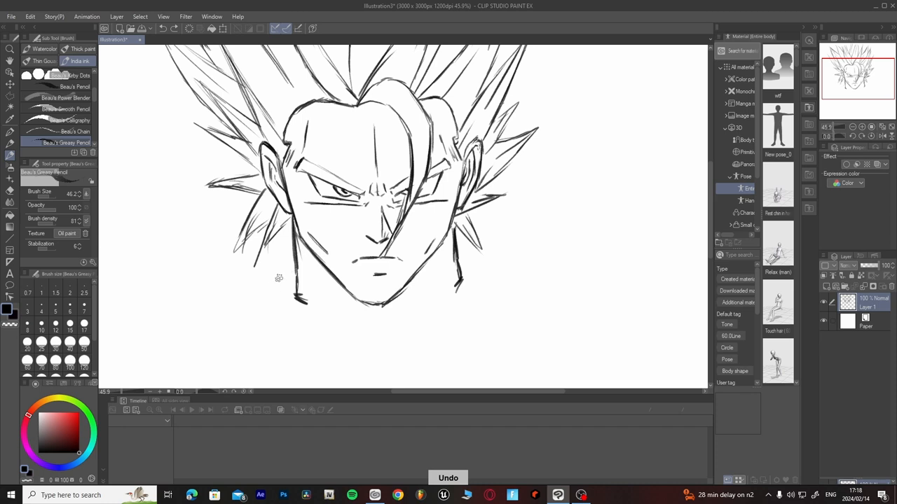
left_click_drag(234, 310, 292, 265)
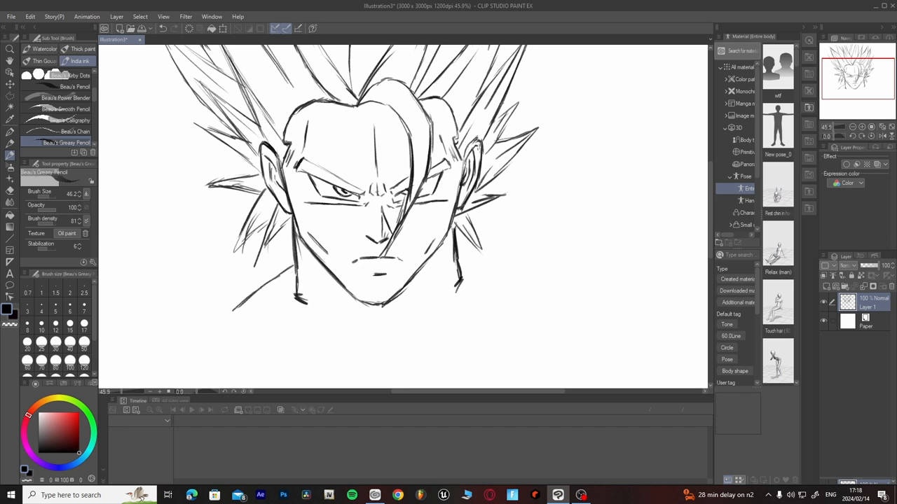
left_click_drag(455, 251, 519, 298)
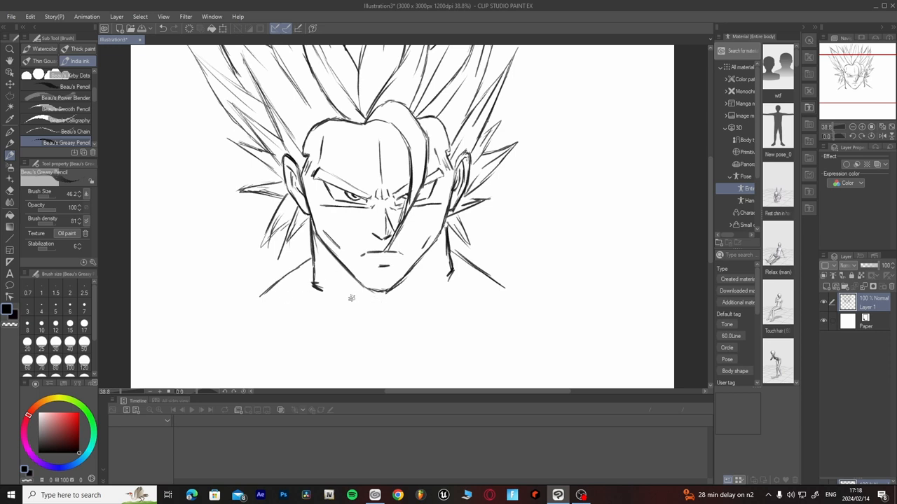
left_click_drag(341, 269, 353, 293)
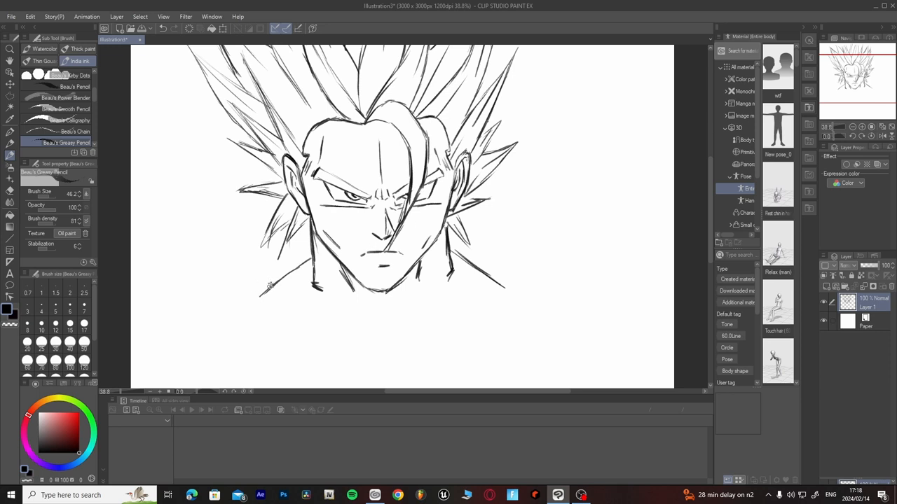
left_click_drag(210, 287, 272, 286)
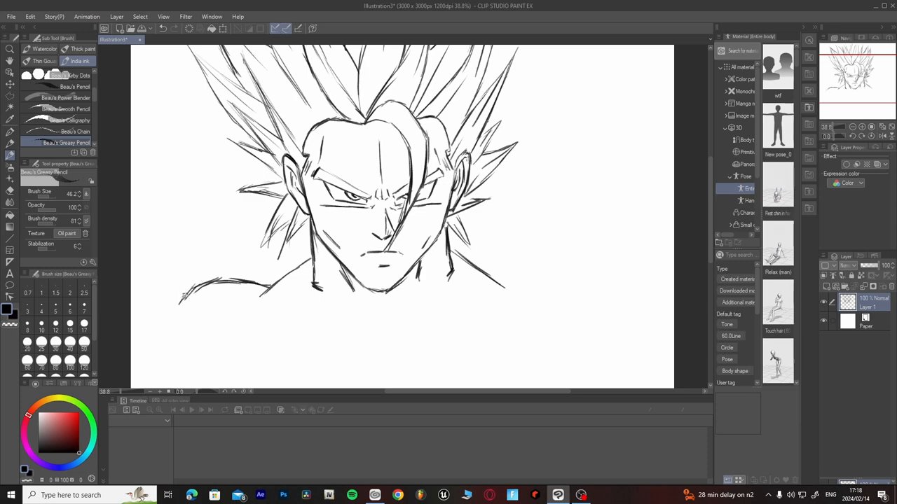
left_click_drag(448, 263, 522, 264)
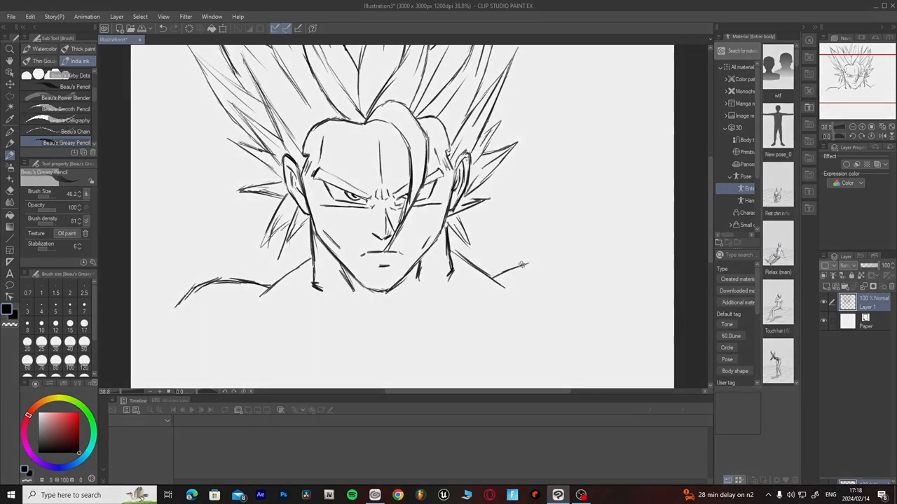
left_click_drag(522, 265, 588, 294)
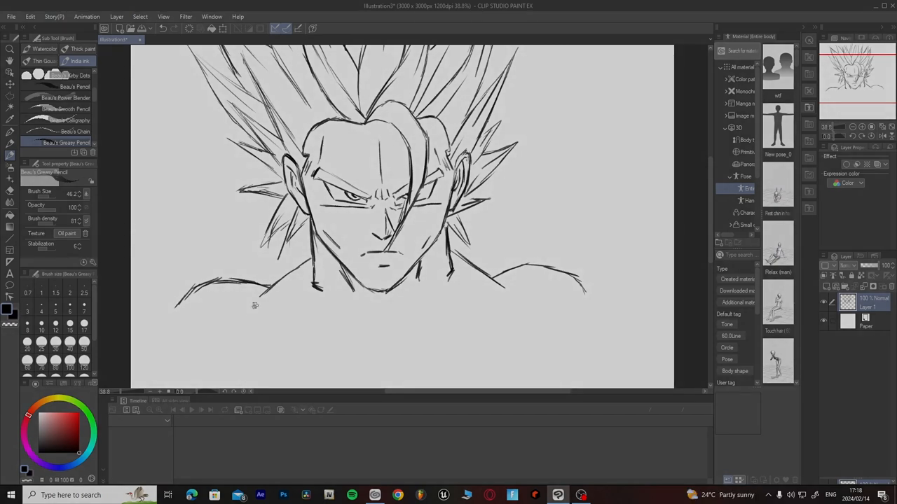
- Draw collarbone marks and a long chest line across the torso beneath the neck
left_click_drag(246, 308, 329, 305)
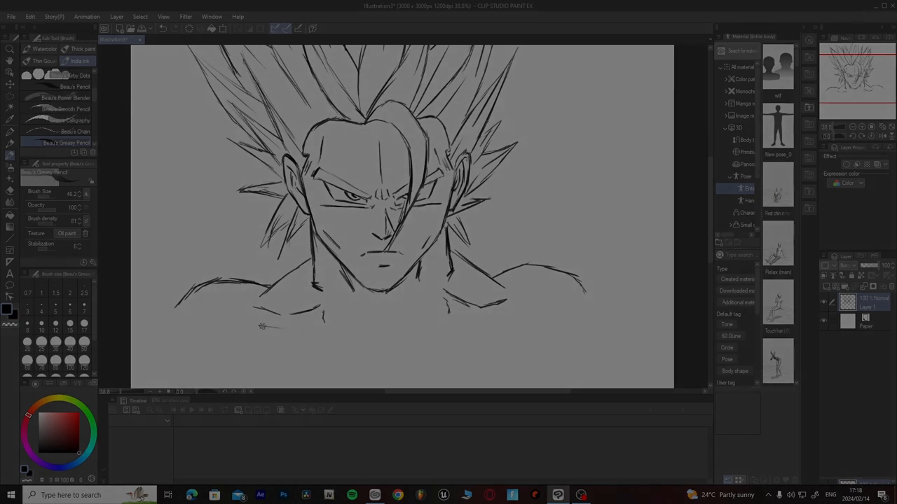
left_click_drag(262, 326, 343, 329)
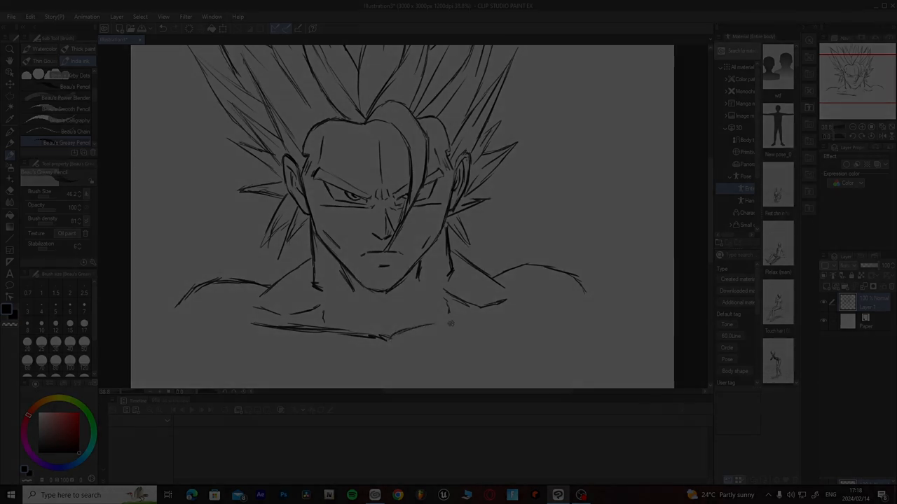
left_click_drag(407, 325, 519, 315)
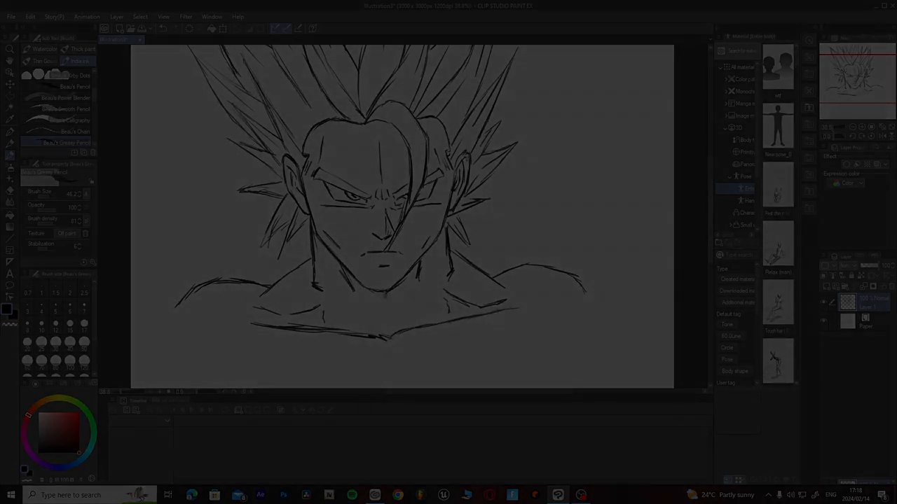